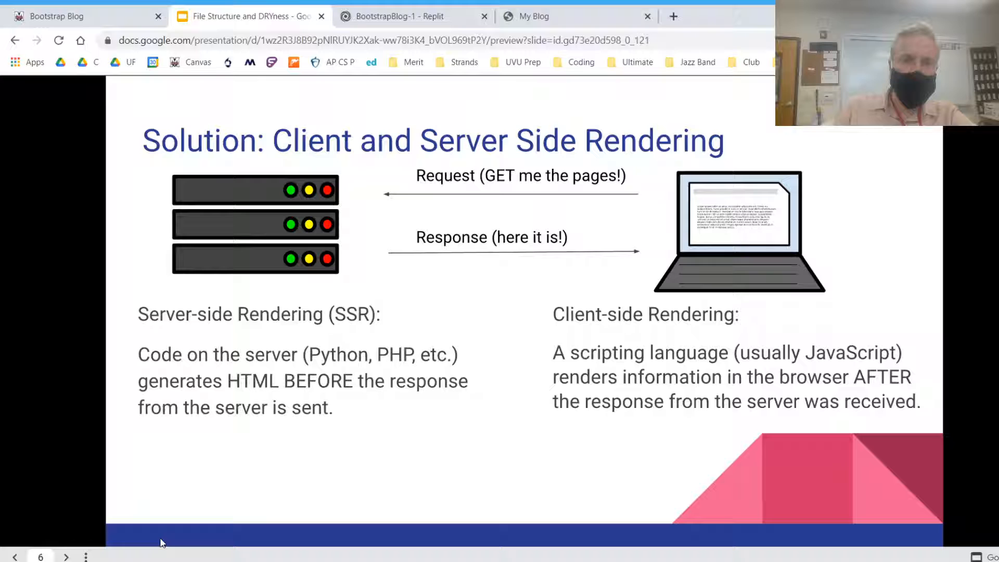
mouse_move(296, 286)
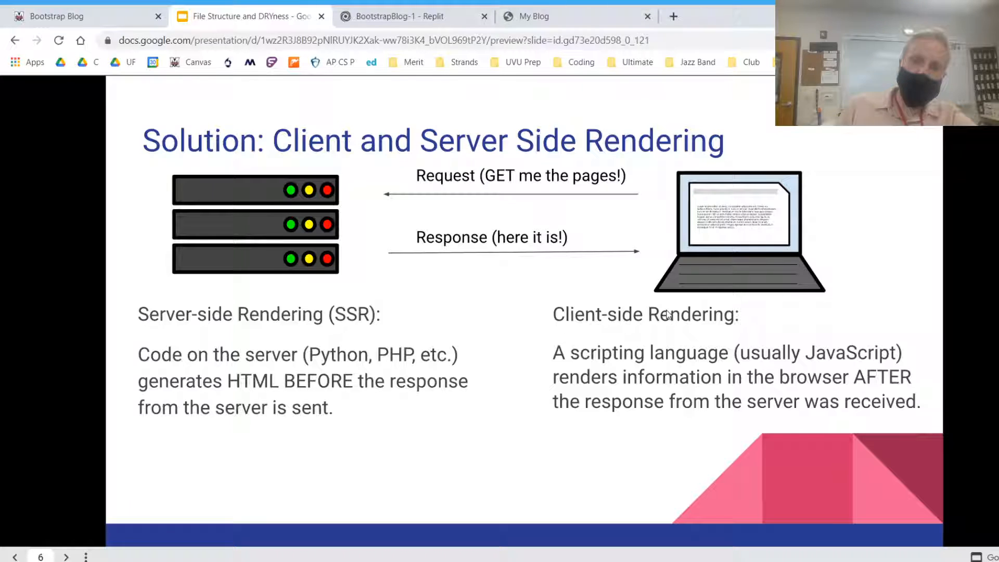
mouse_move(604, 337)
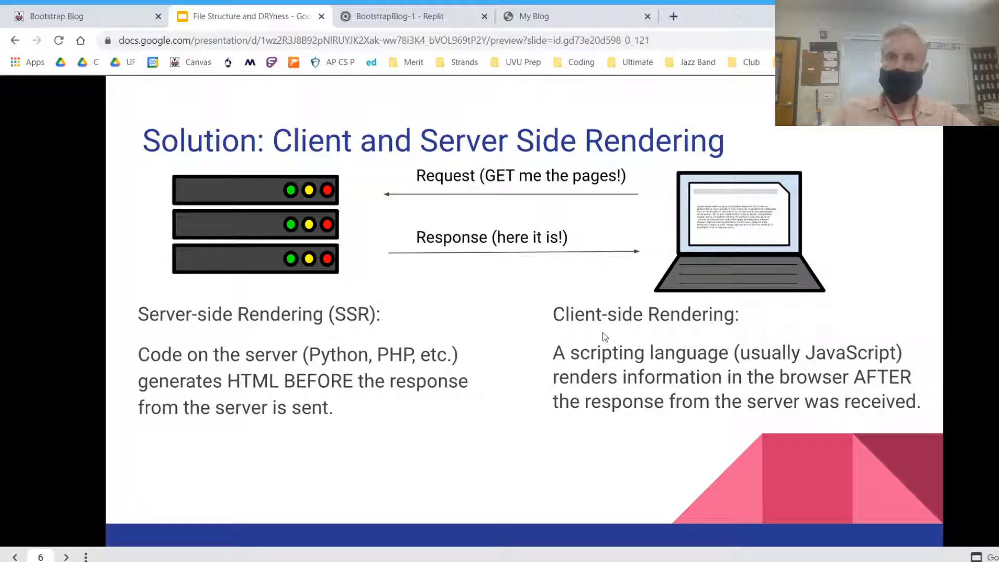
mouse_move(131, 372)
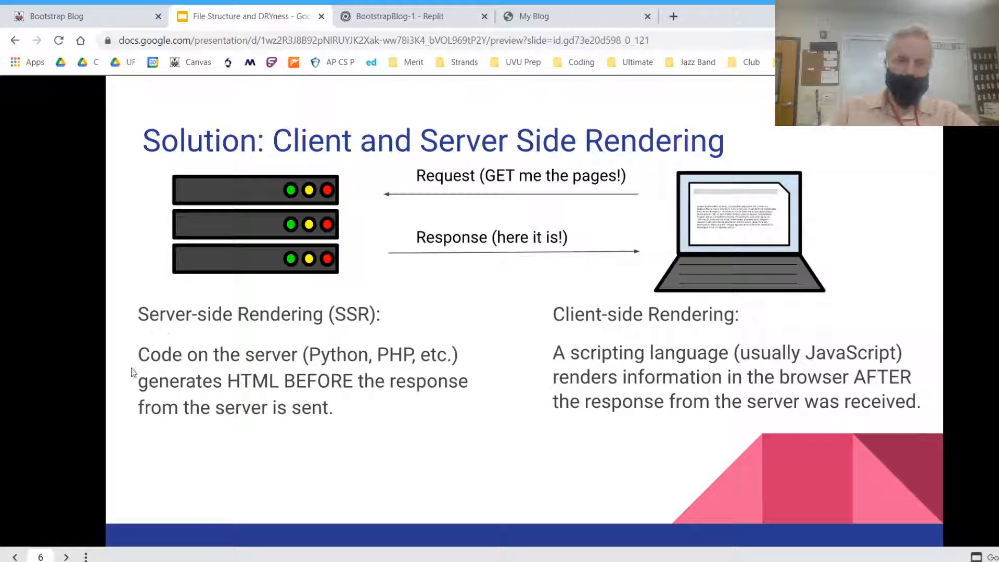
mouse_move(358, 470)
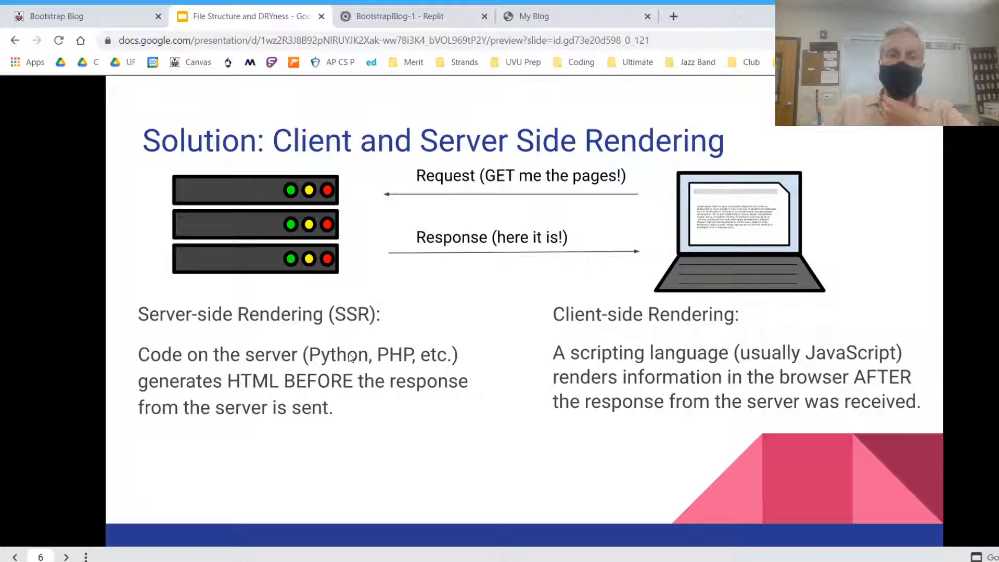
mouse_move(389, 460)
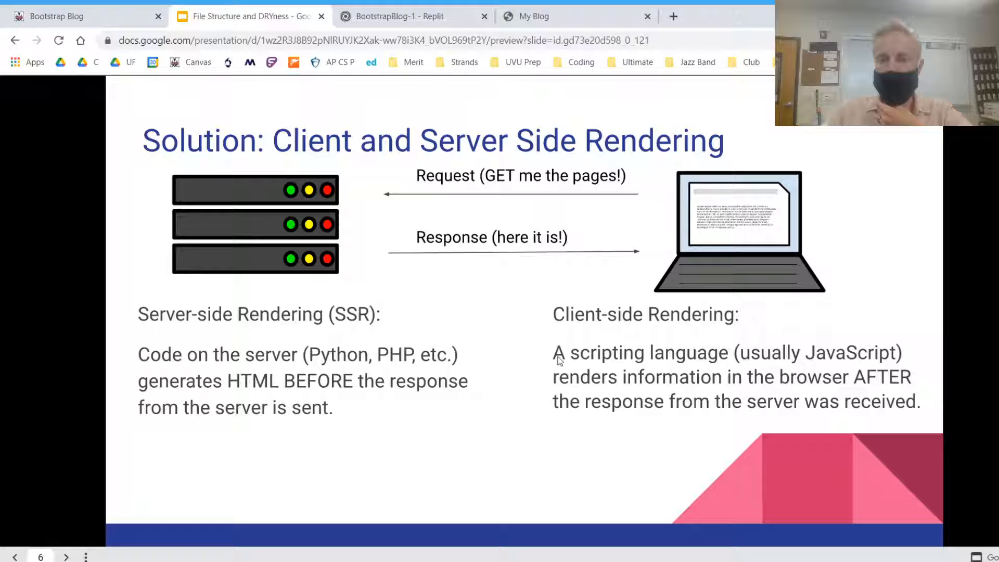
mouse_move(825, 451)
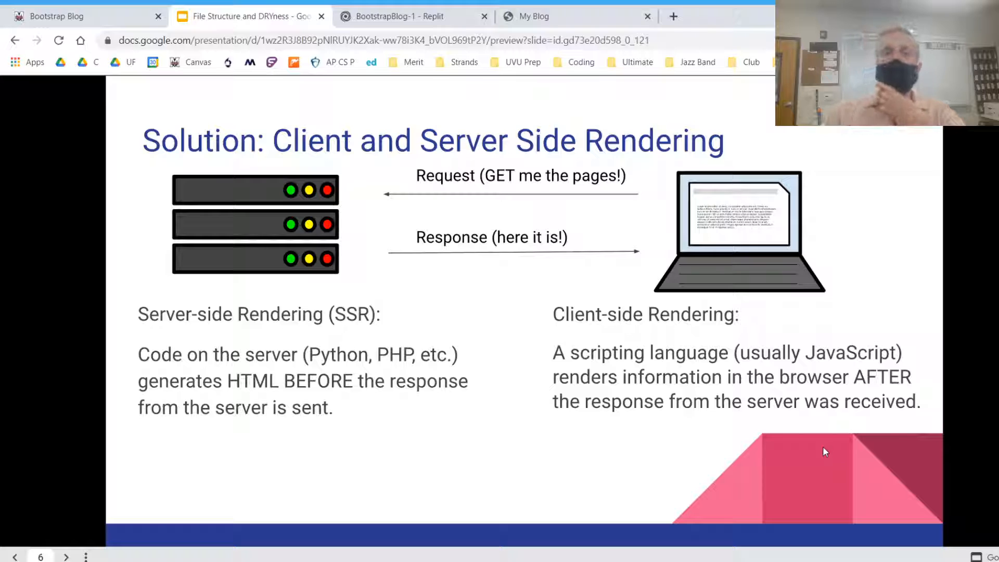
mouse_move(768, 242)
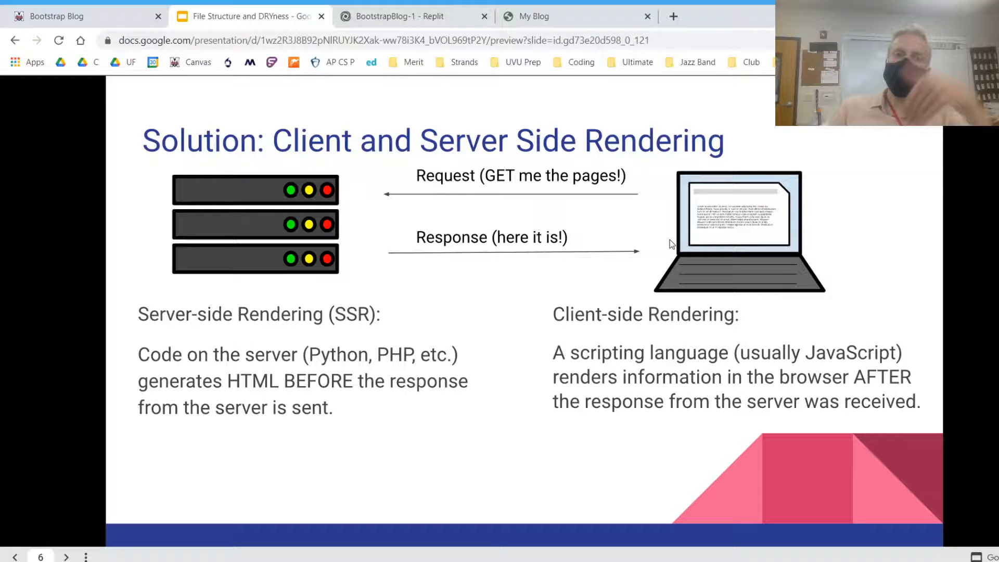
mouse_move(642, 190)
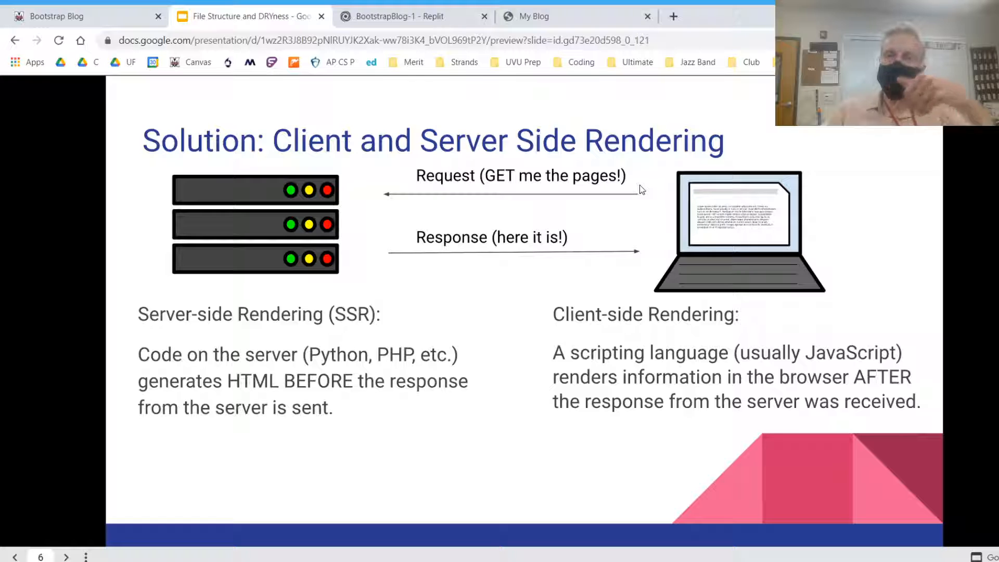
mouse_move(480, 256)
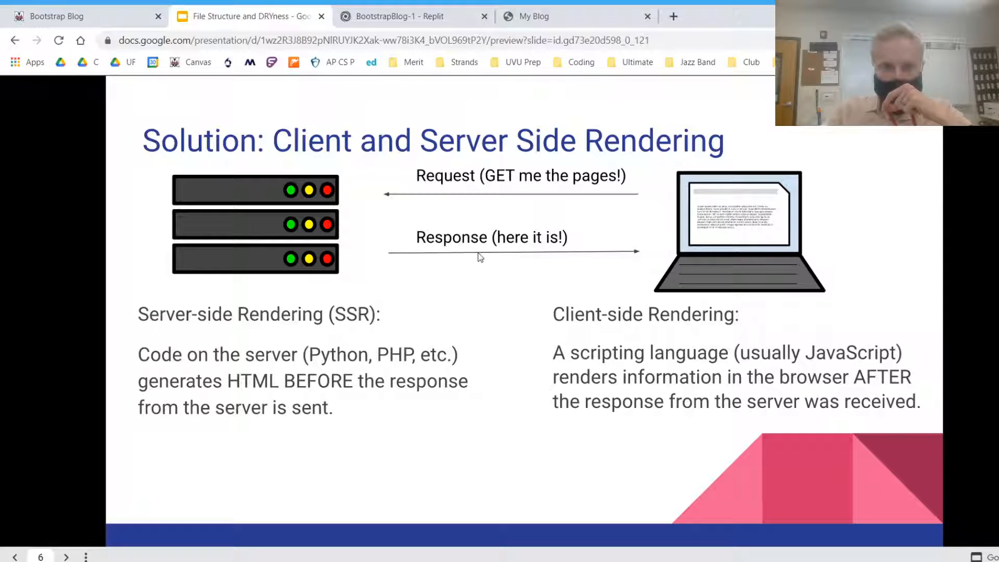
mouse_move(699, 521)
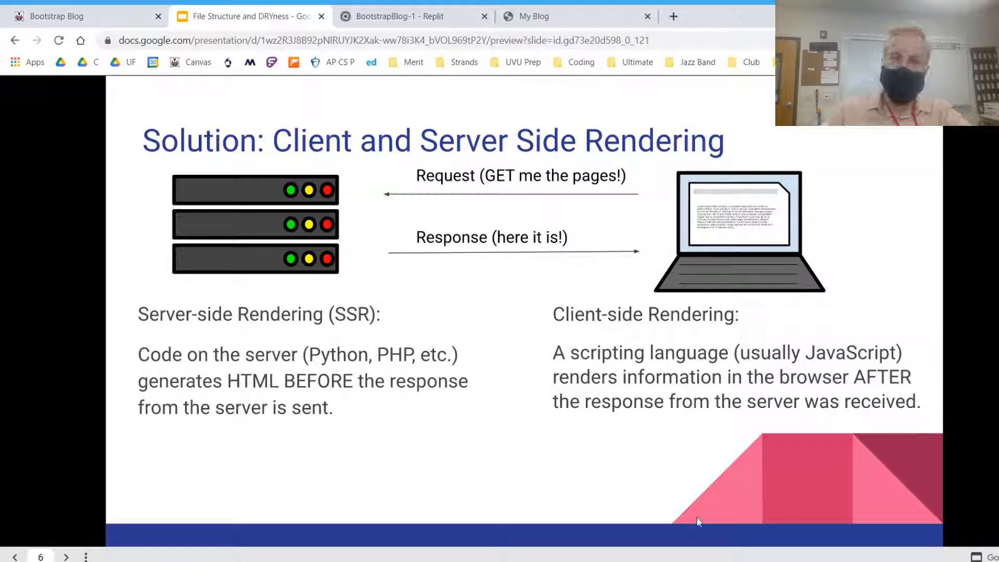
mouse_move(613, 375)
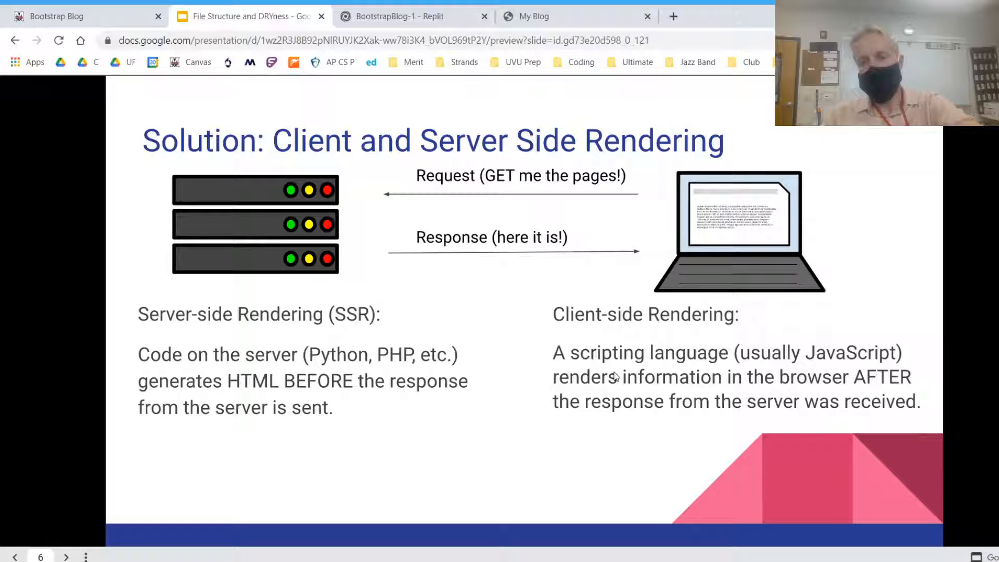
mouse_move(527, 444)
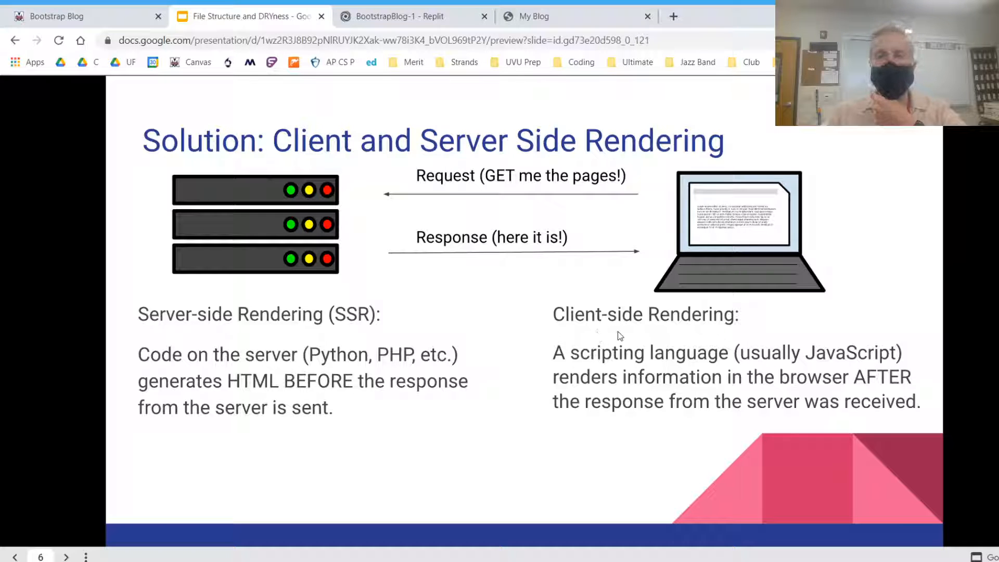
mouse_move(331, 335)
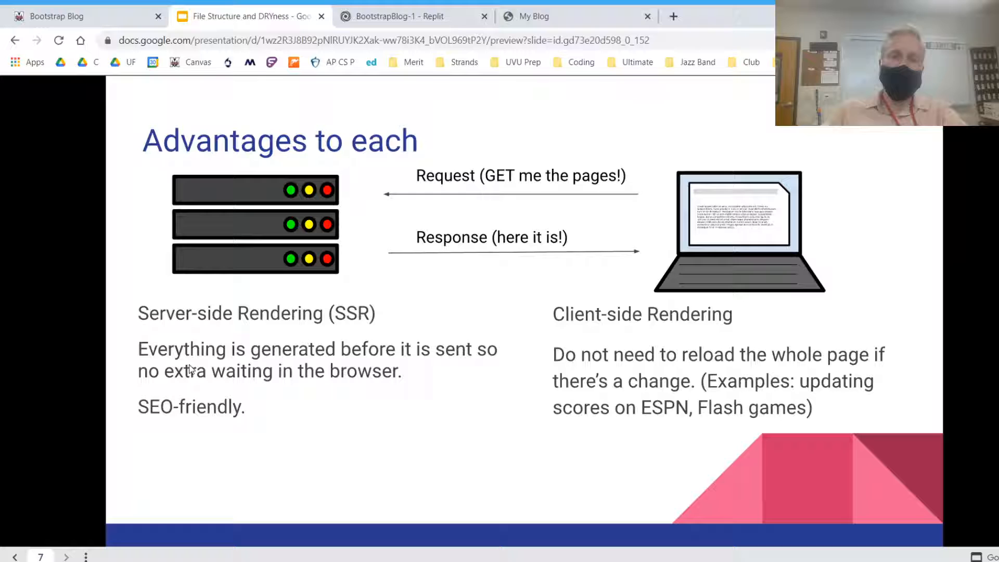
mouse_move(376, 409)
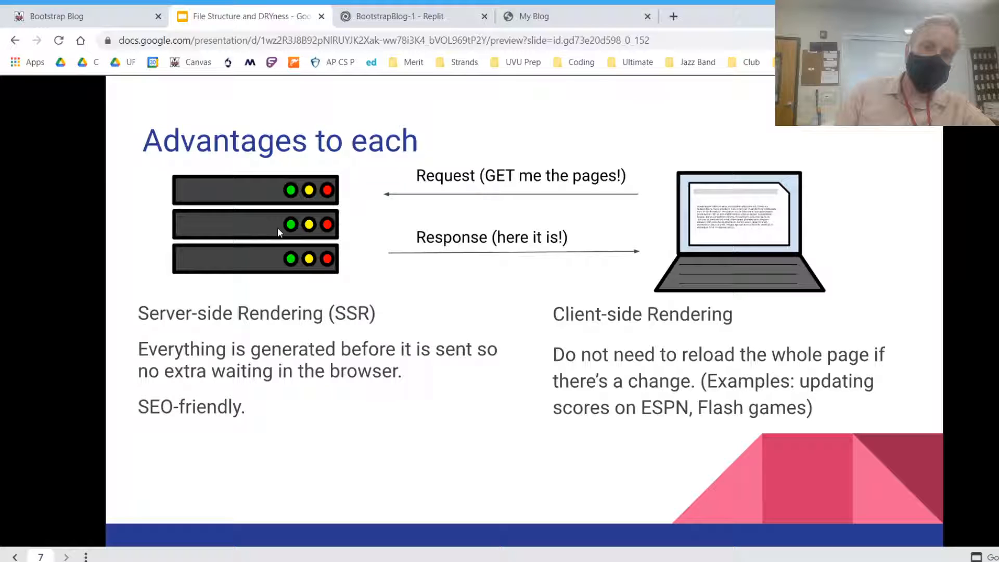
mouse_move(366, 458)
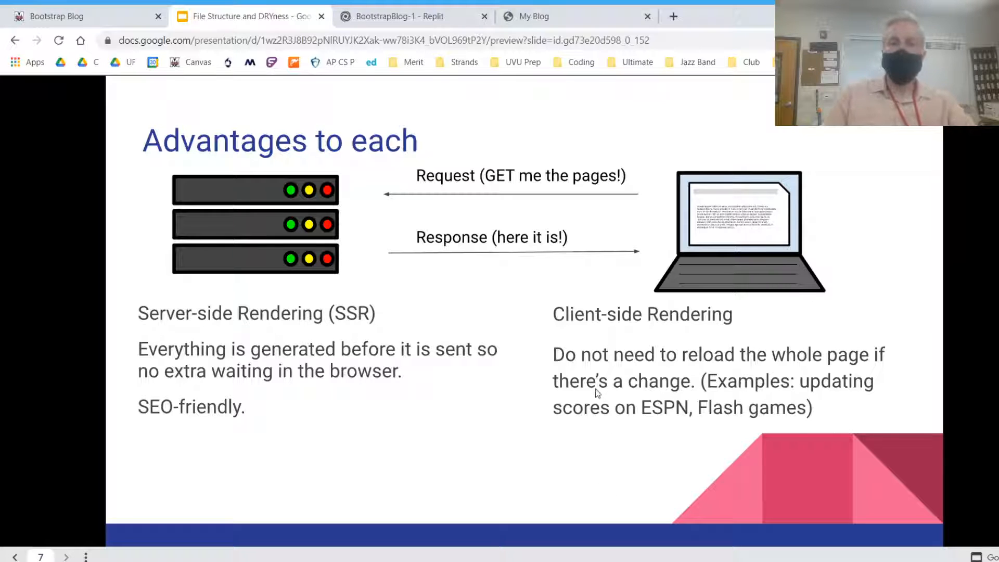
mouse_move(736, 355)
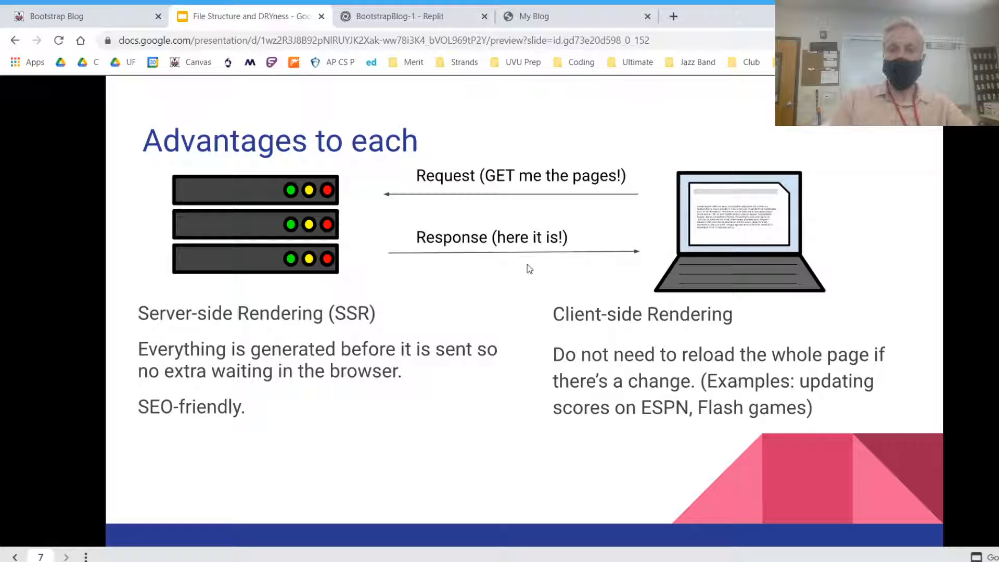
mouse_move(386, 312)
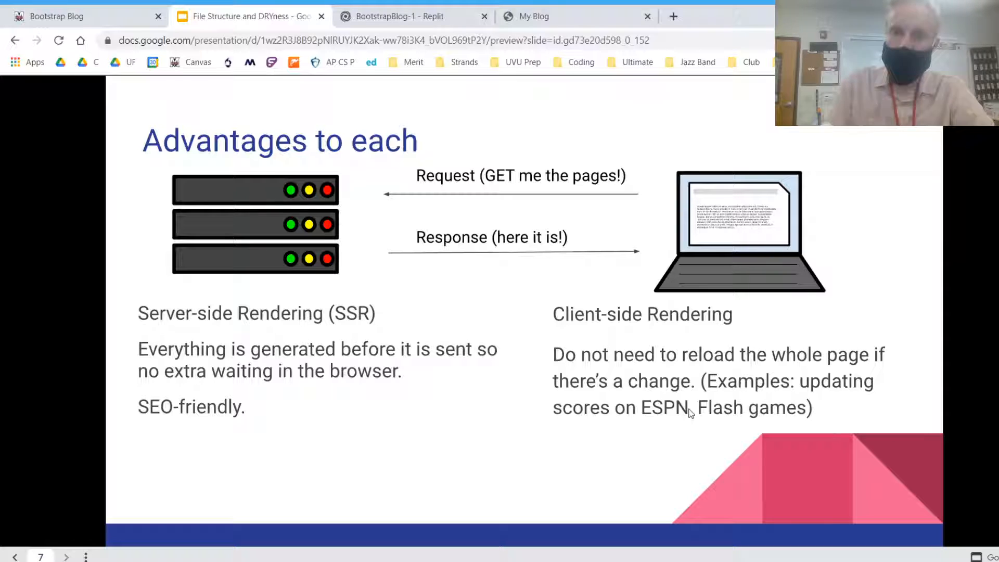
mouse_move(735, 411)
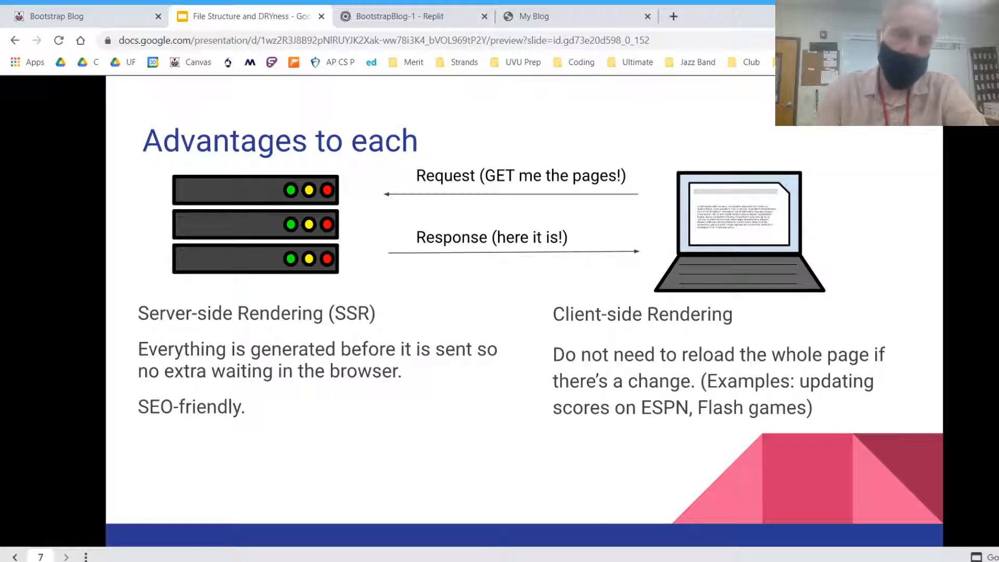
mouse_move(519, 531)
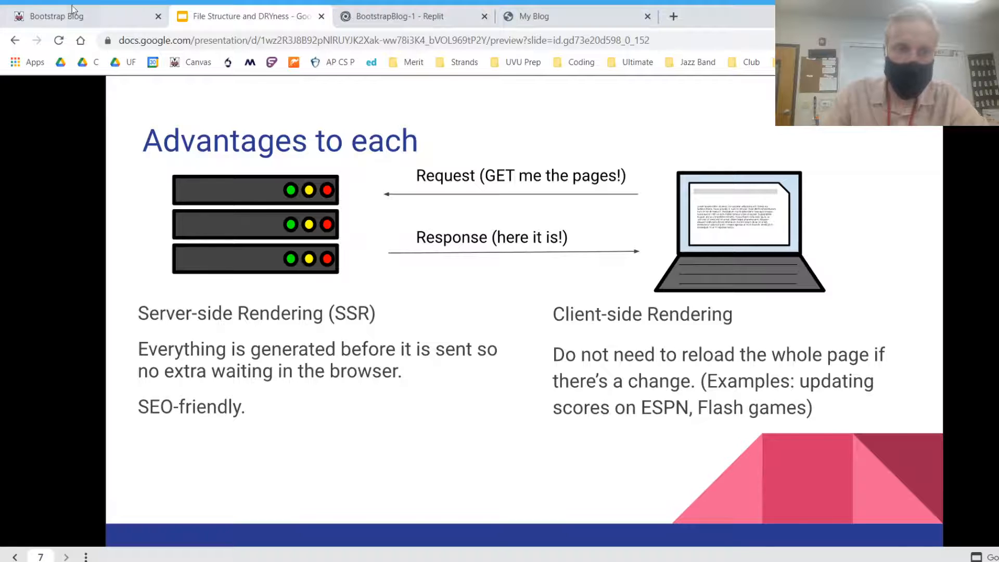
- Scroll the My Blog home page, open the Moon for Sale post, then view the Canvas instructions
click(58, 16)
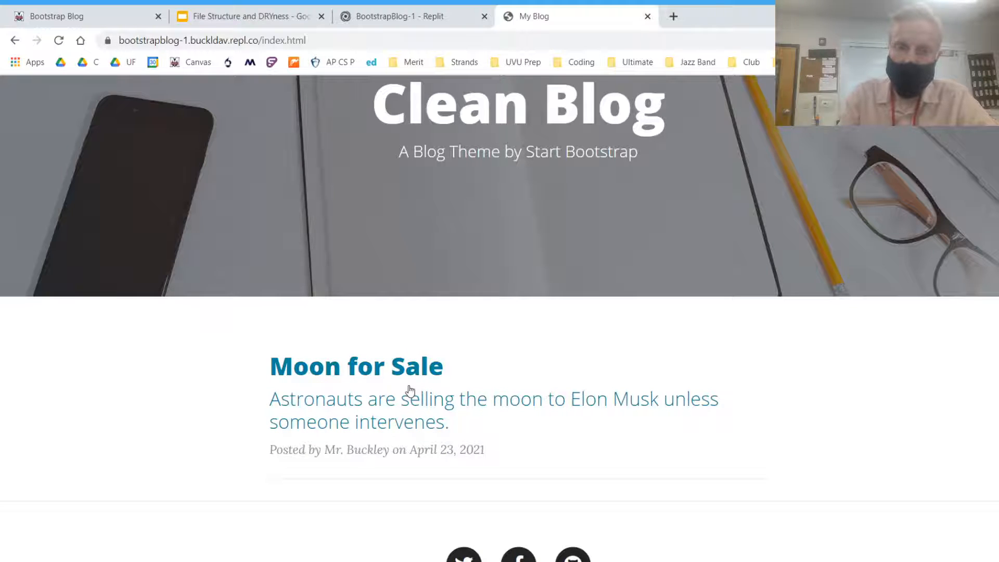
scroll(up, 3)
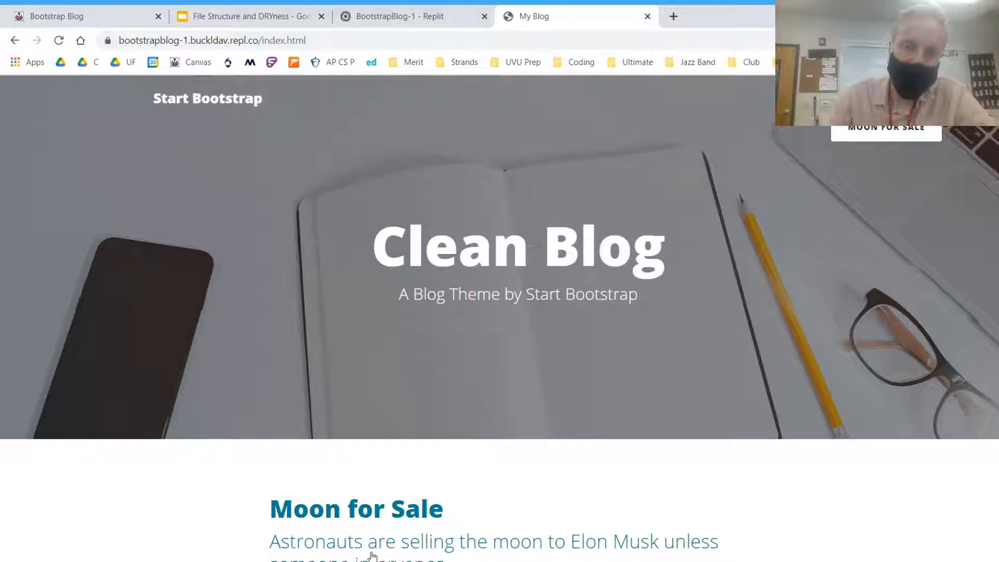
scroll(down, 3)
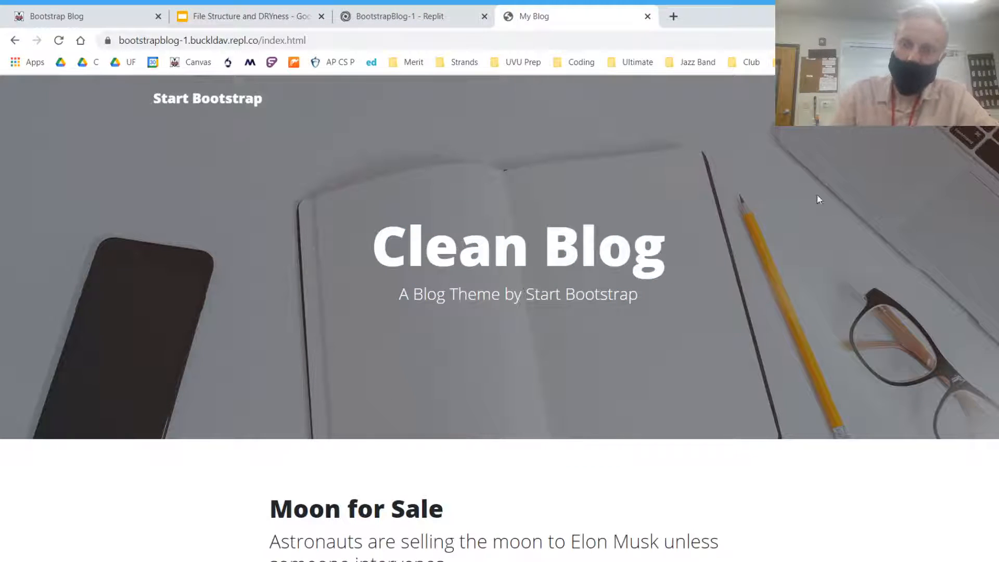
mouse_move(465, 466)
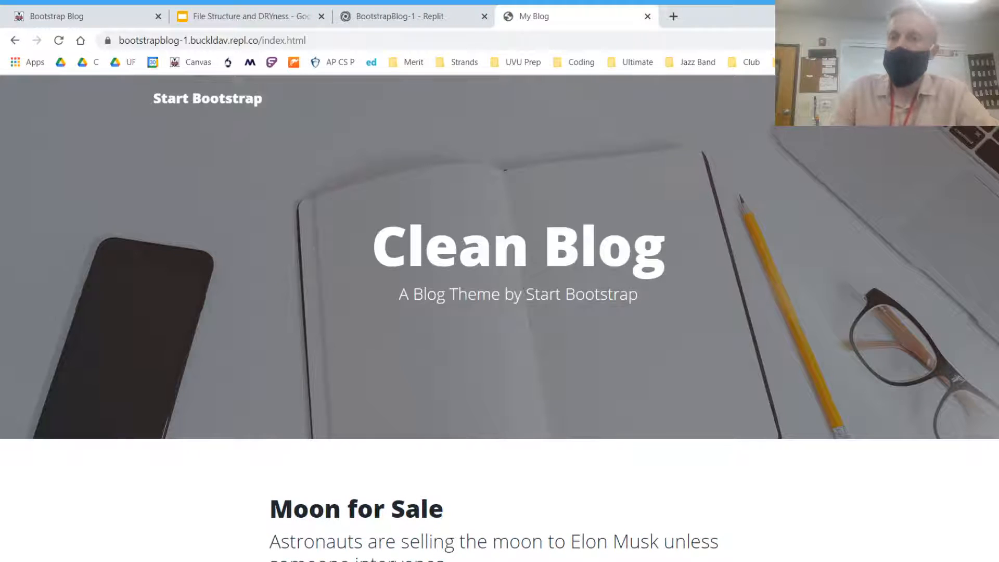
click(356, 508)
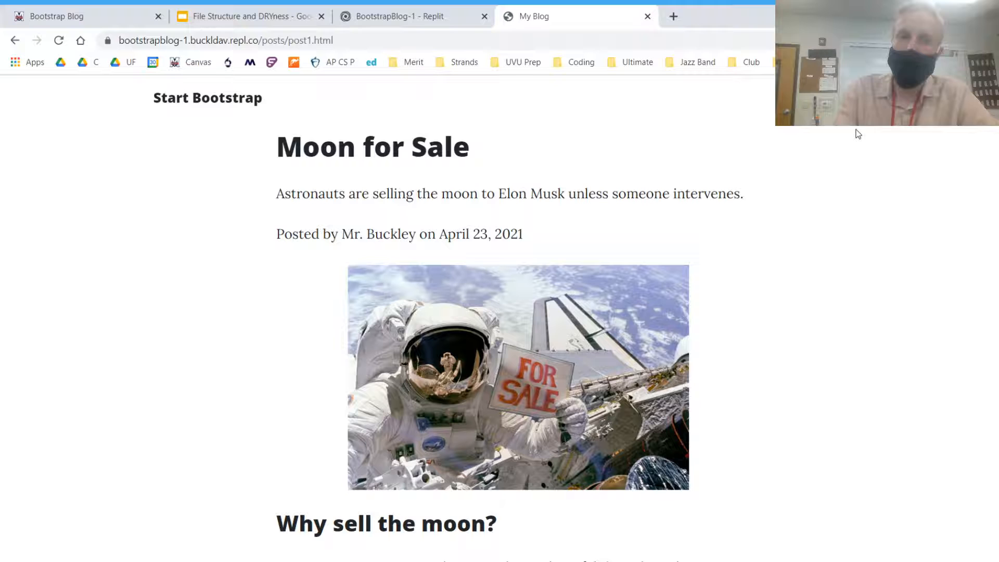
double_click(371, 146)
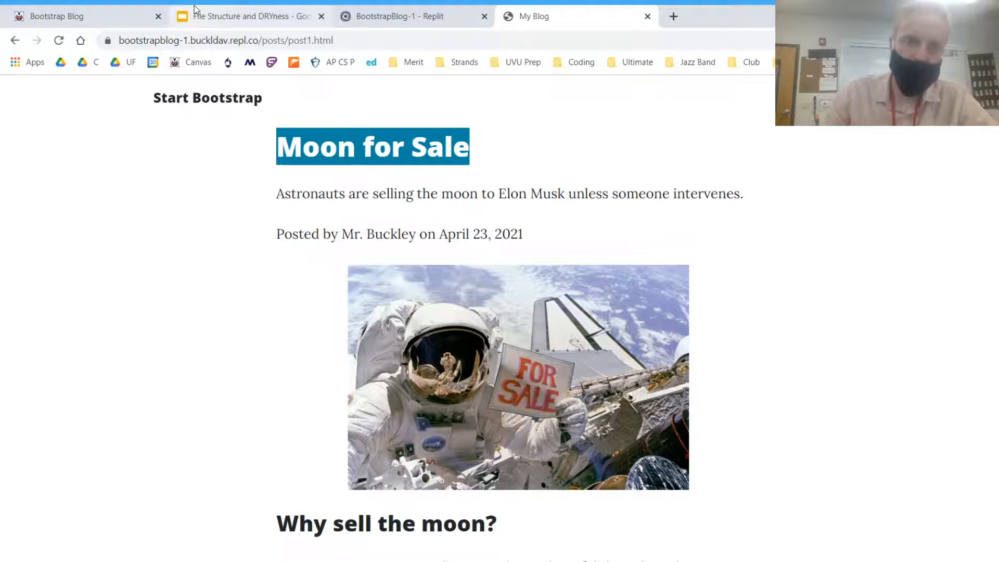
click(249, 16)
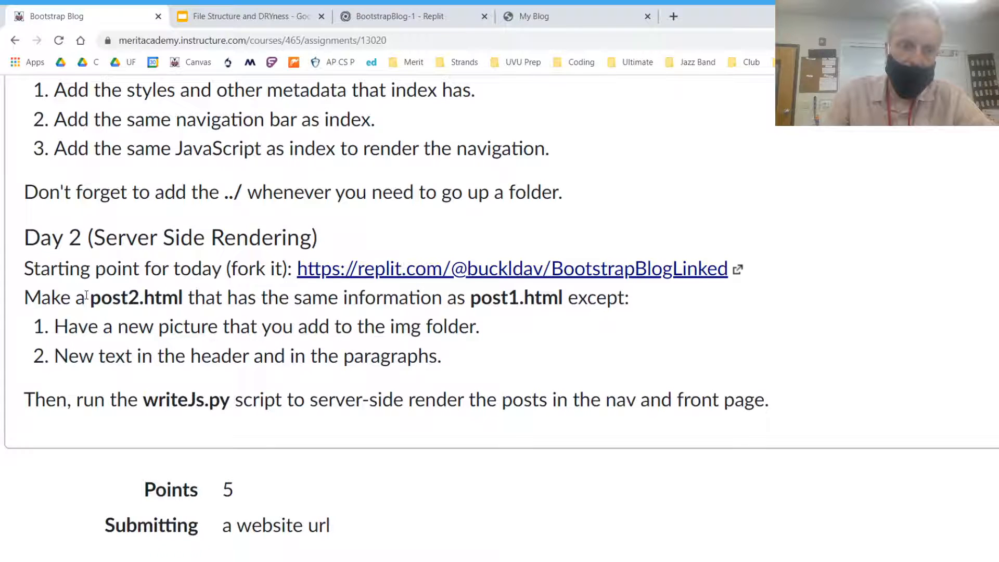
- Select the post2.html name in the instructions and return to the Replit posts/post1.html tab
double_click(134, 297)
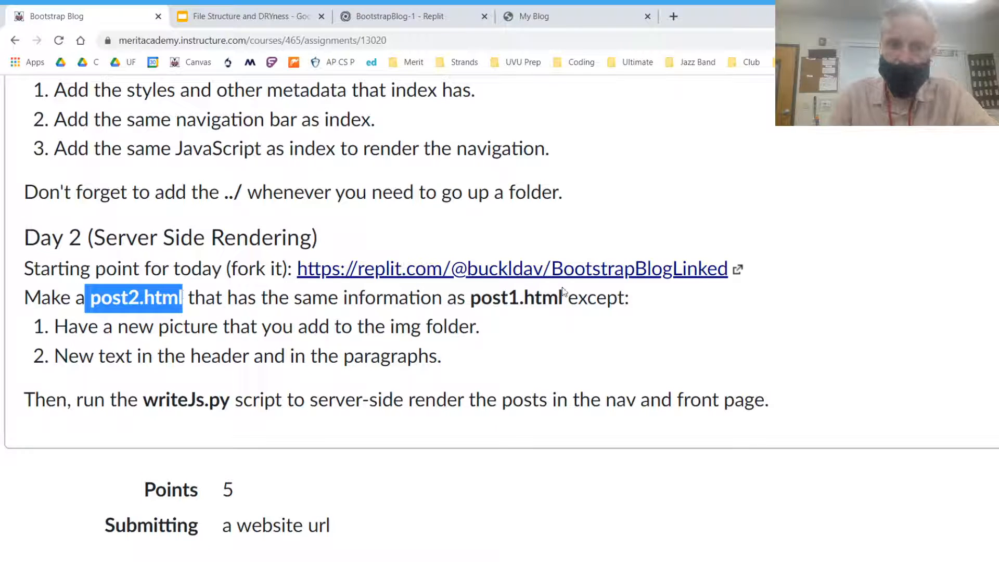
mouse_move(575, 307)
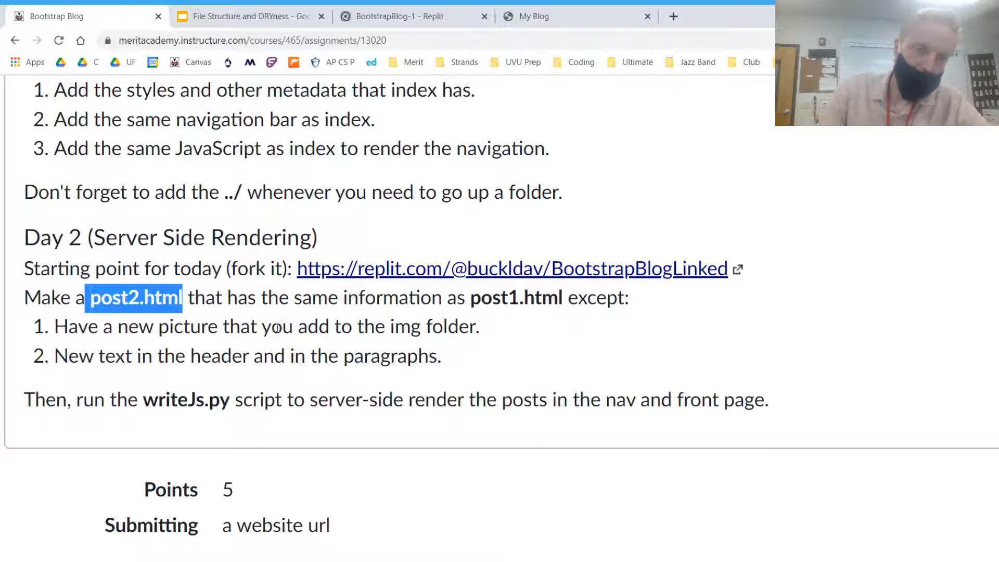
click(397, 16)
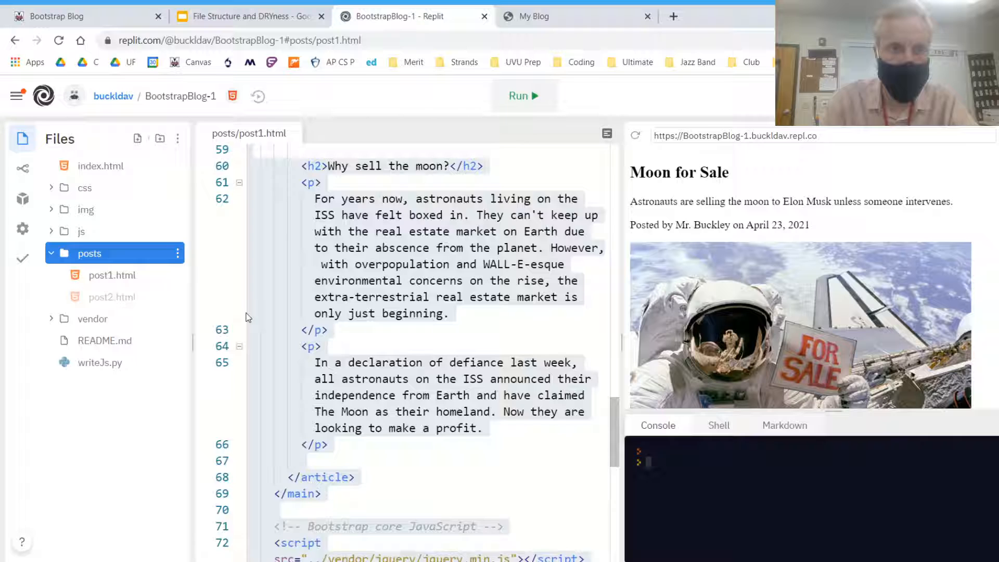
- Open post2.html, scroll its copied code, and select the Moon for Sale h1 title
click(111, 297)
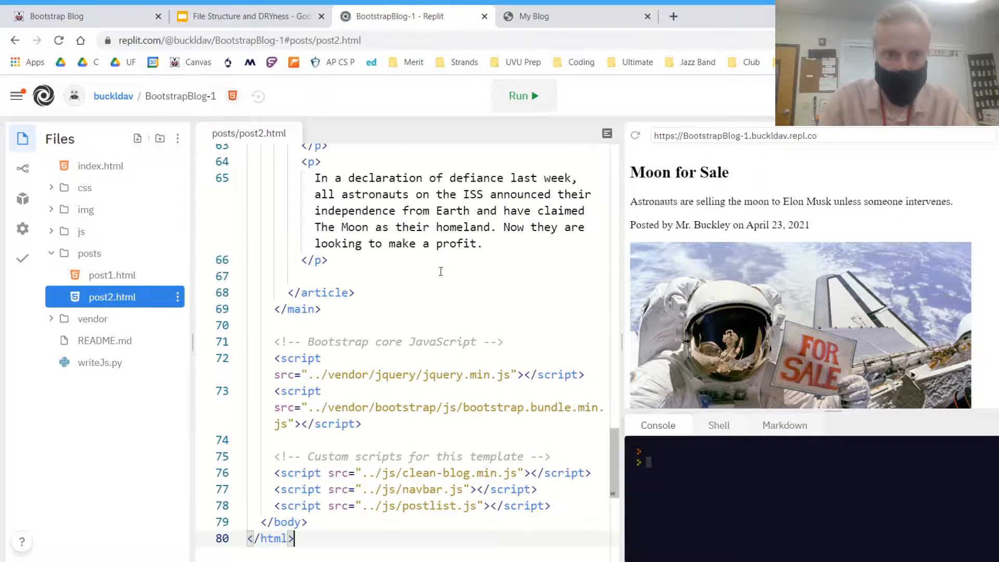
scroll(up, 3)
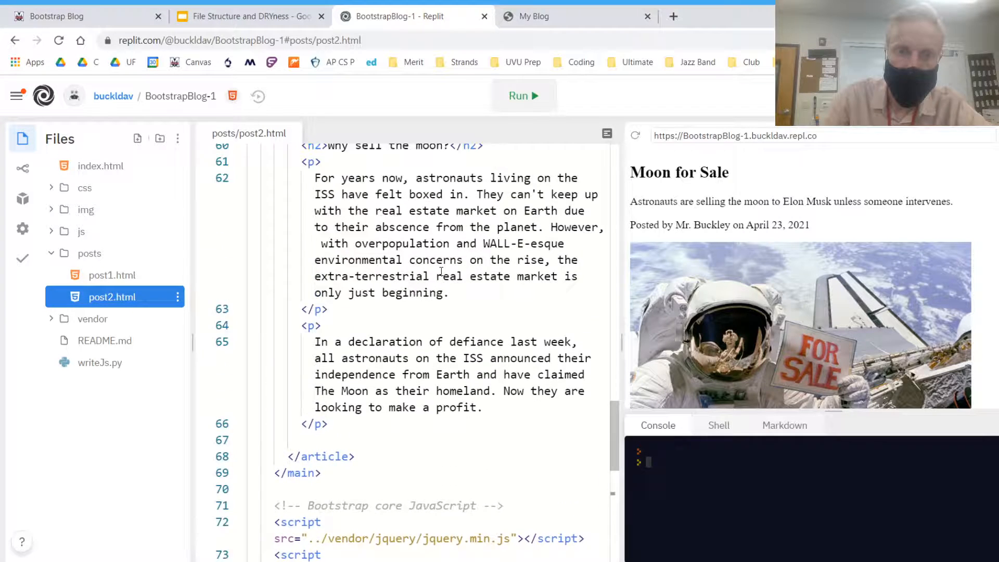
scroll(up, 3)
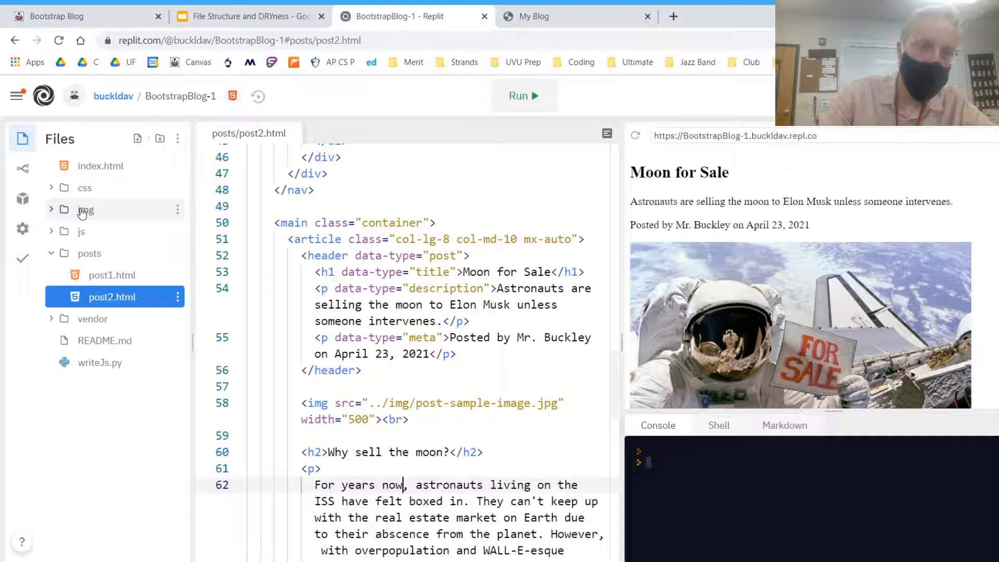
click(85, 210)
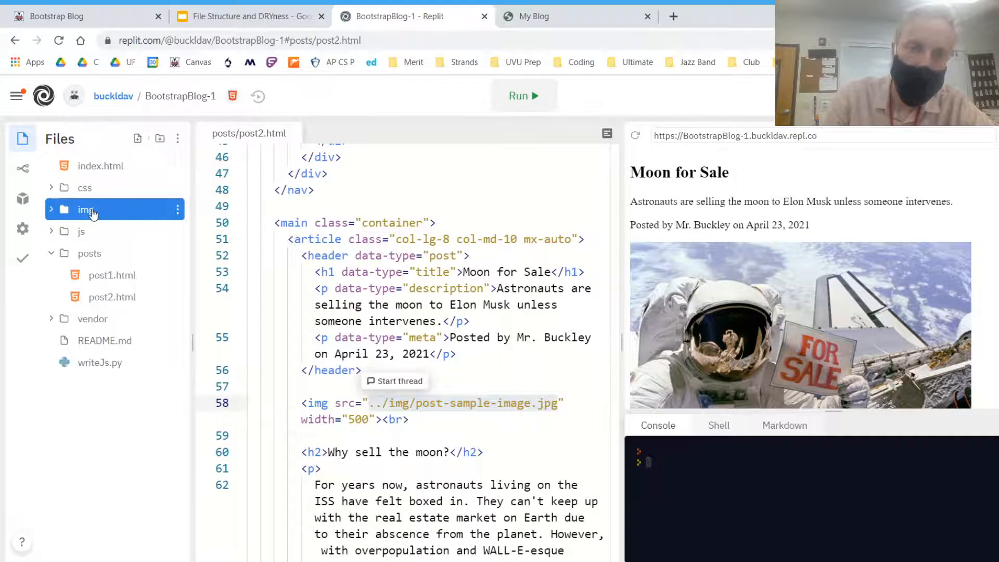
click(454, 354)
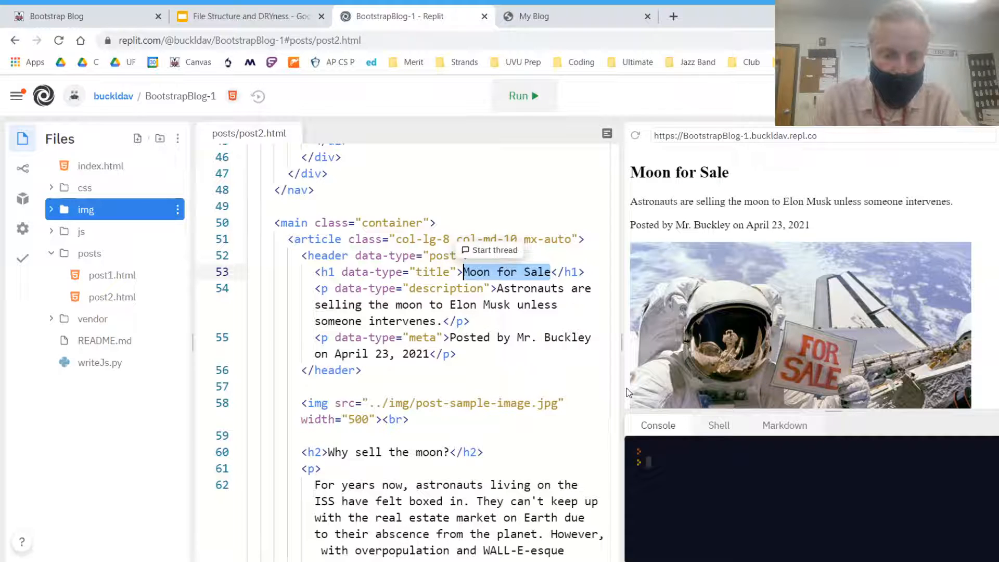
- Retitle post2.html 'Rogue Garden Gnomes', blaming gnomes for global warming, dated May 4, 2021
text(Rogue G)
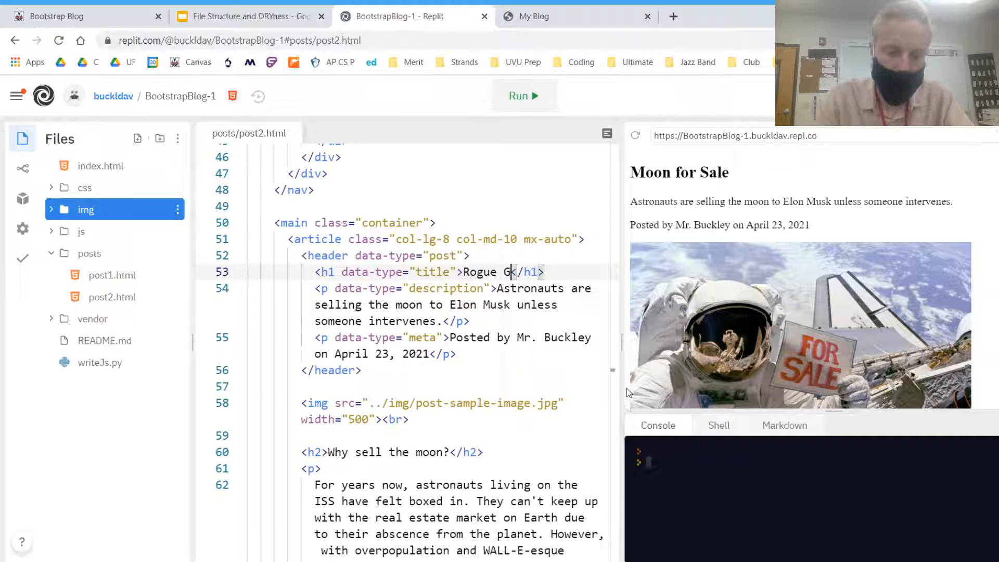
text(arden Gnomes)
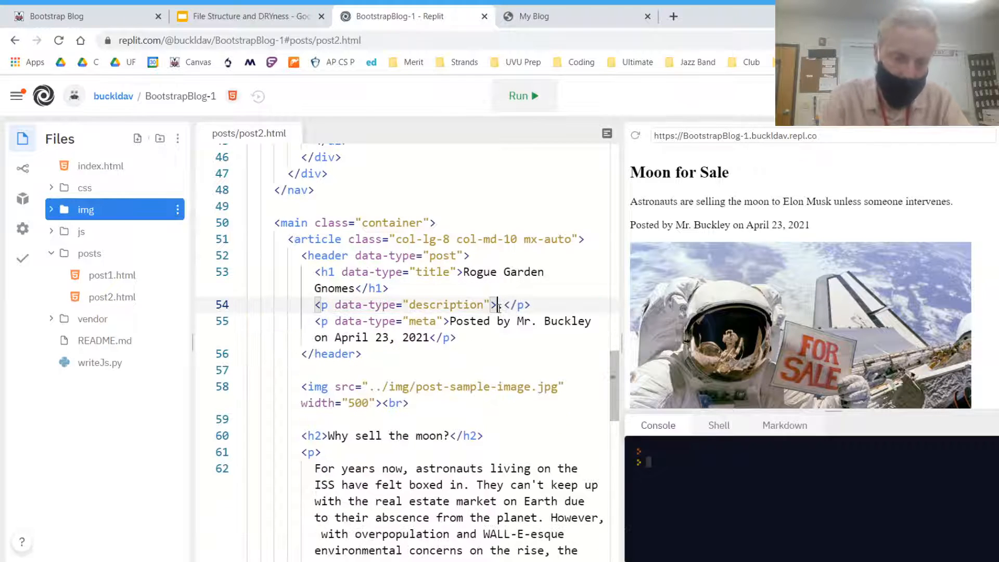
text(Garden .)
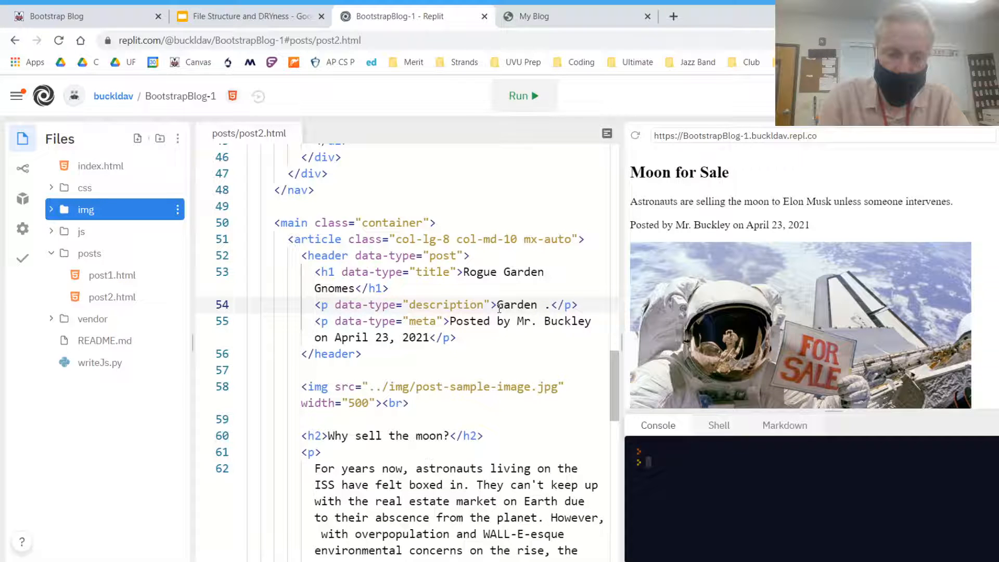
text(gnomes)
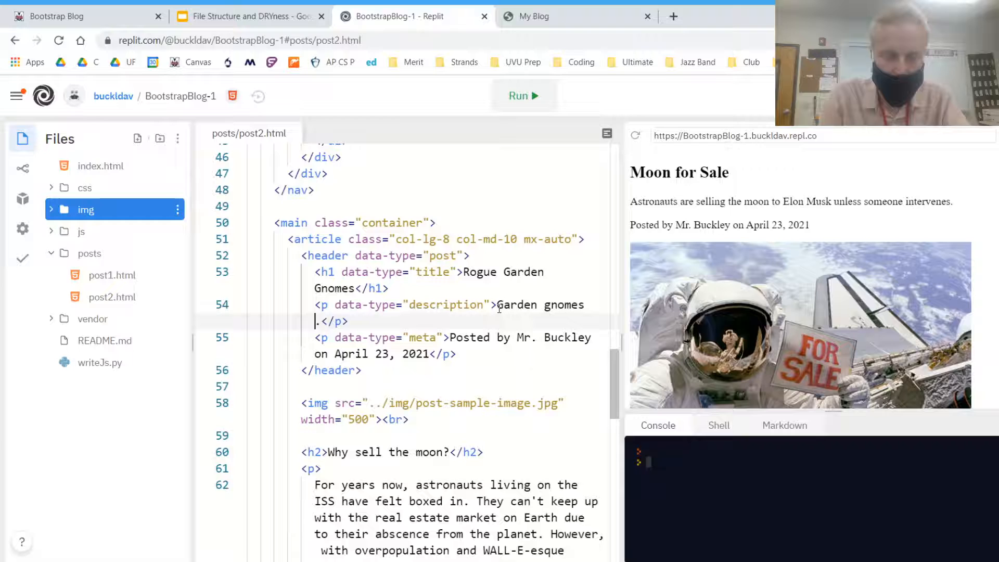
text(are responsible)
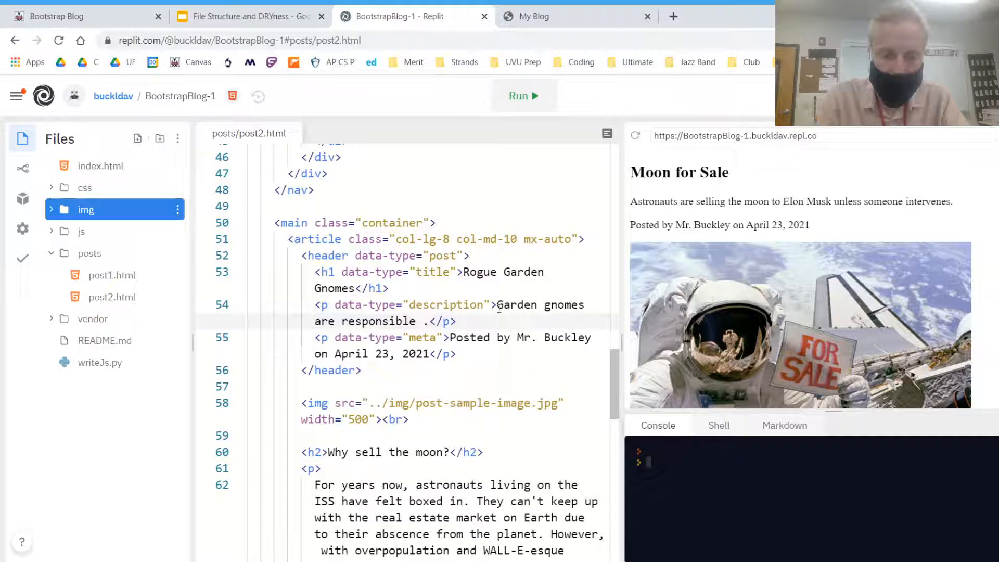
text(for glo)
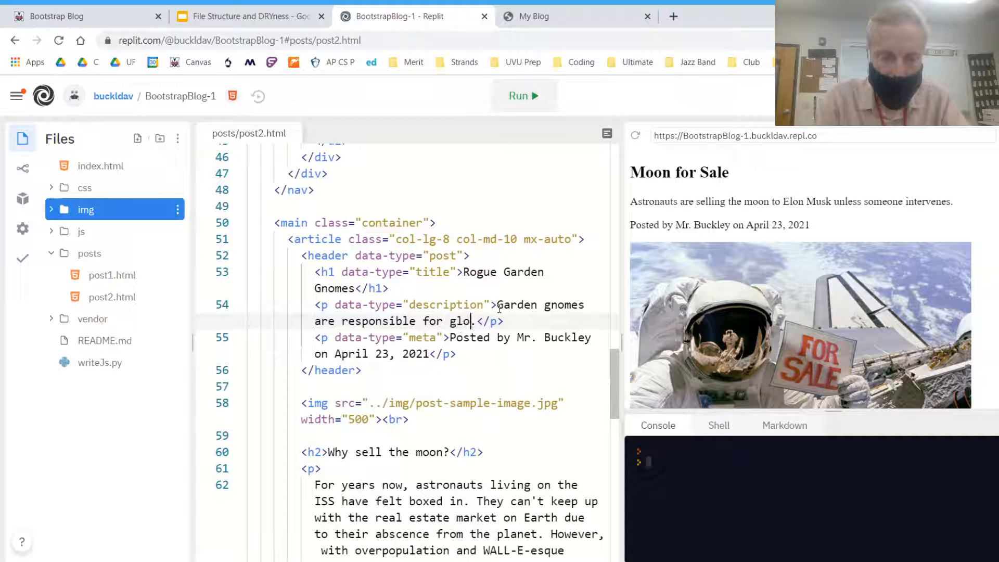
text(bal warming.)
click(460, 346)
text(Ma)
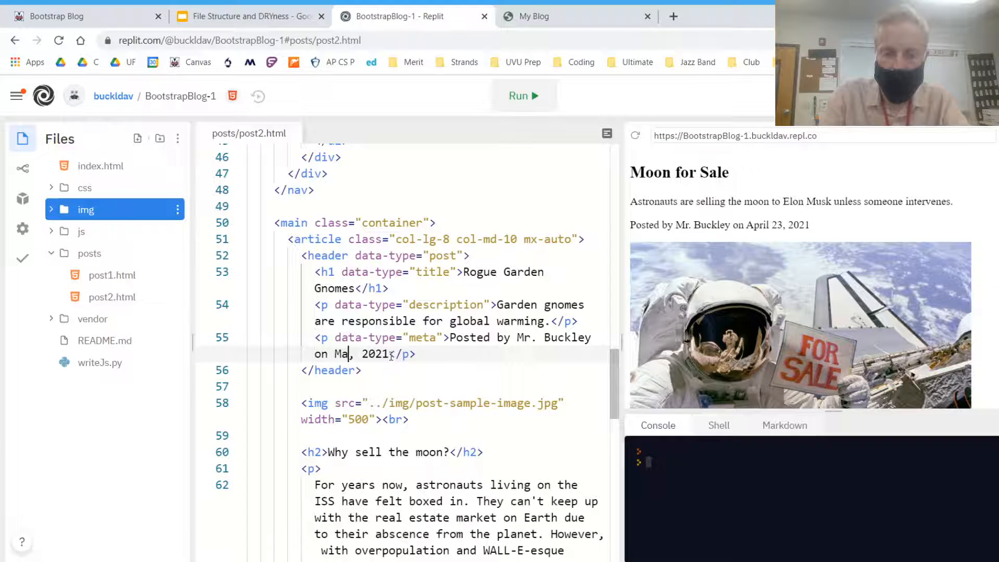
text(y 4)
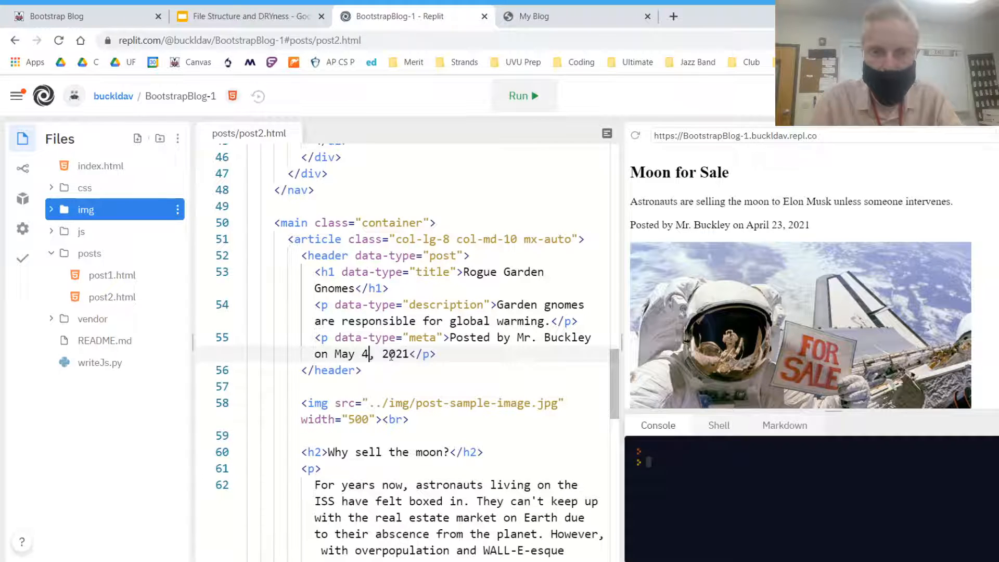
- Highlight the data-type and description attributes on post2.html's title elements
click(428, 386)
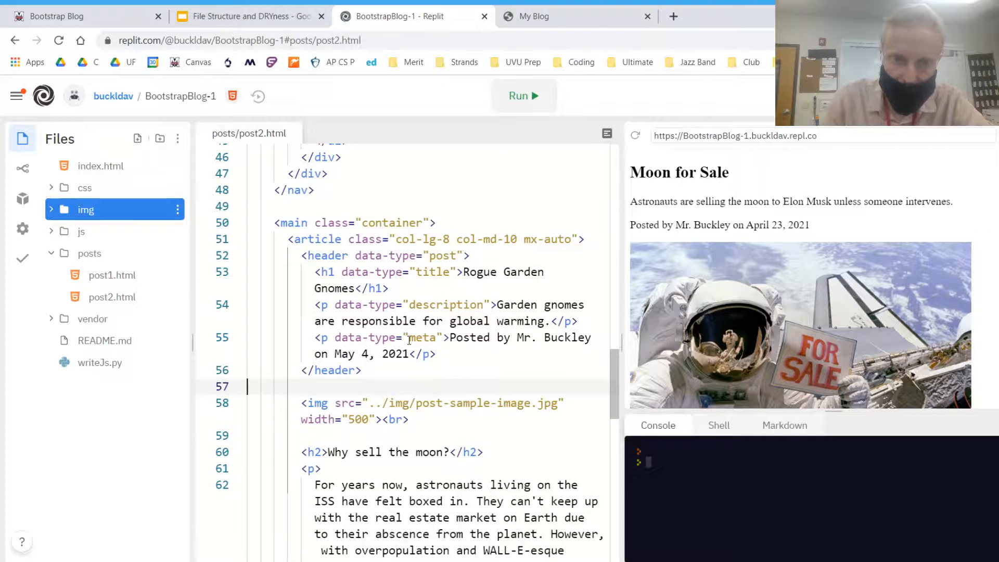
scroll(up, 3)
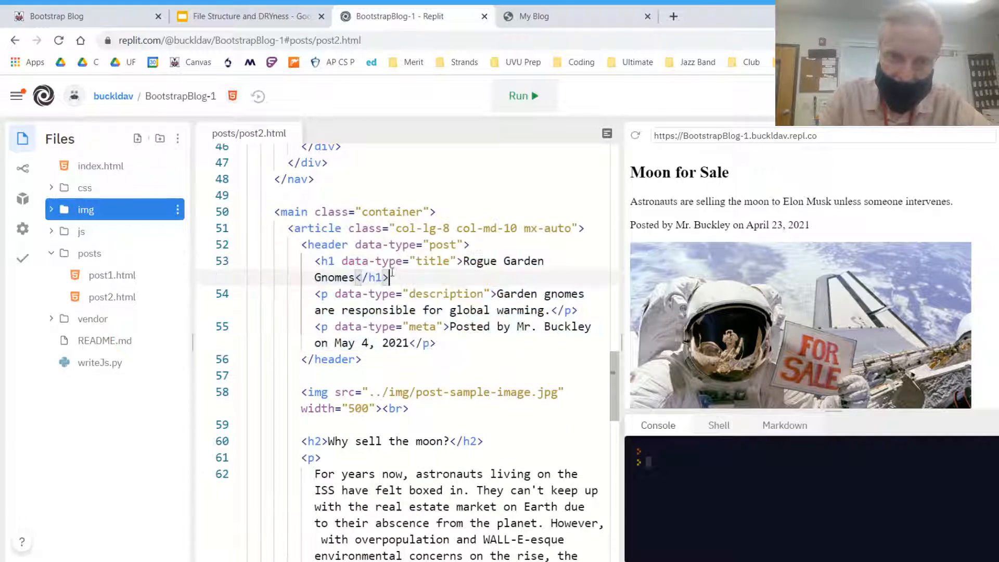
double_click(371, 260)
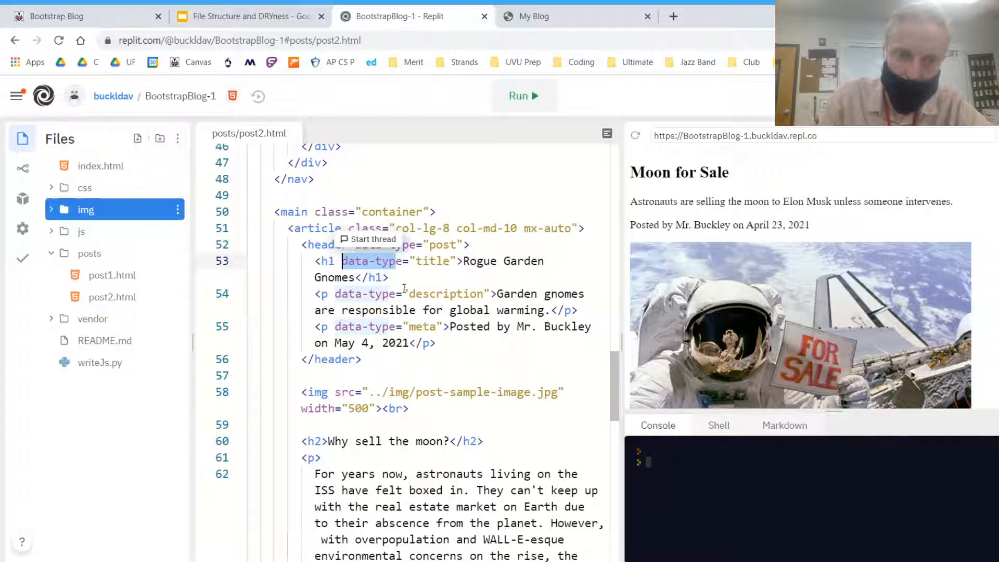
click(388, 278)
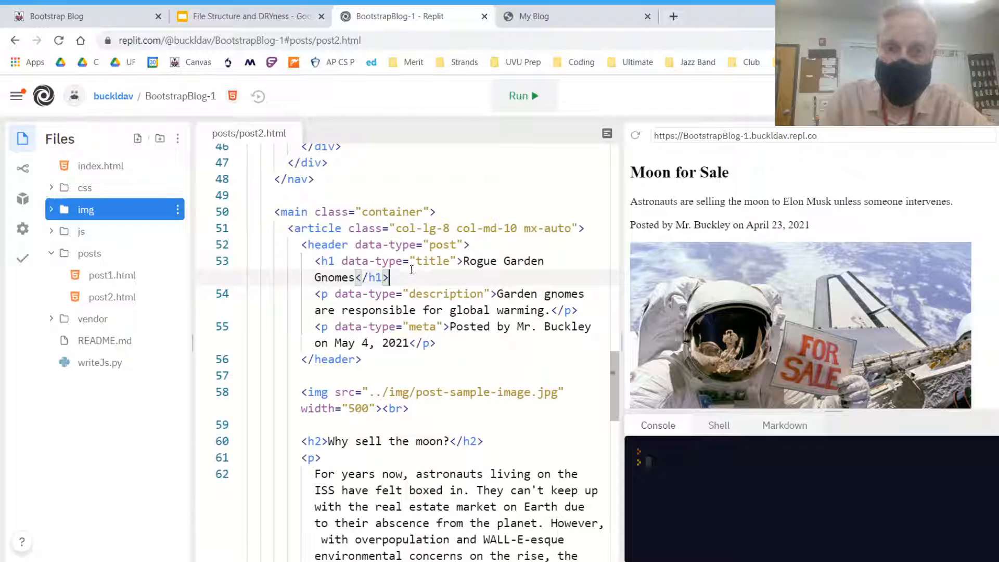
double_click(372, 261)
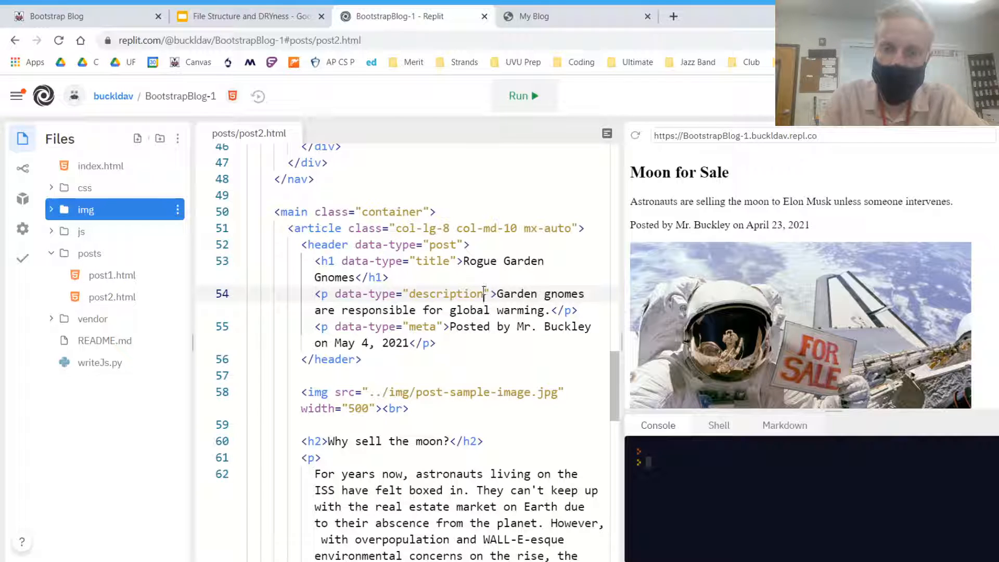
mouse_move(145, 355)
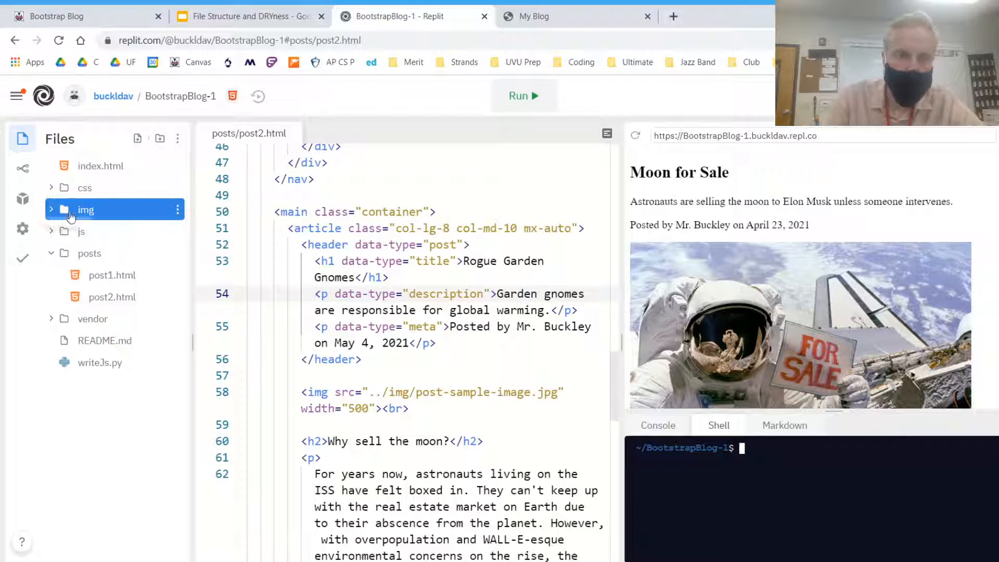
mouse_move(795, 264)
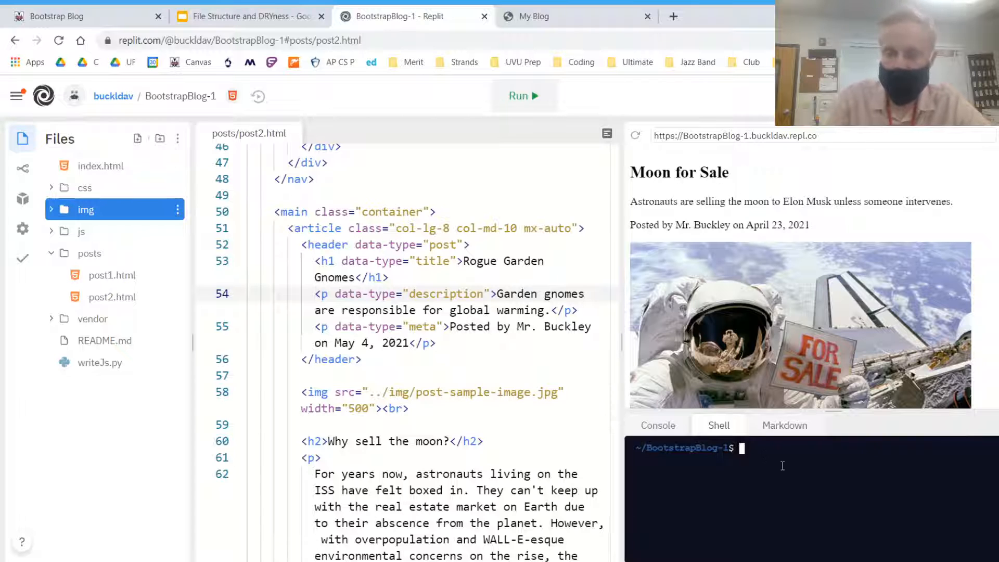
mouse_move(770, 445)
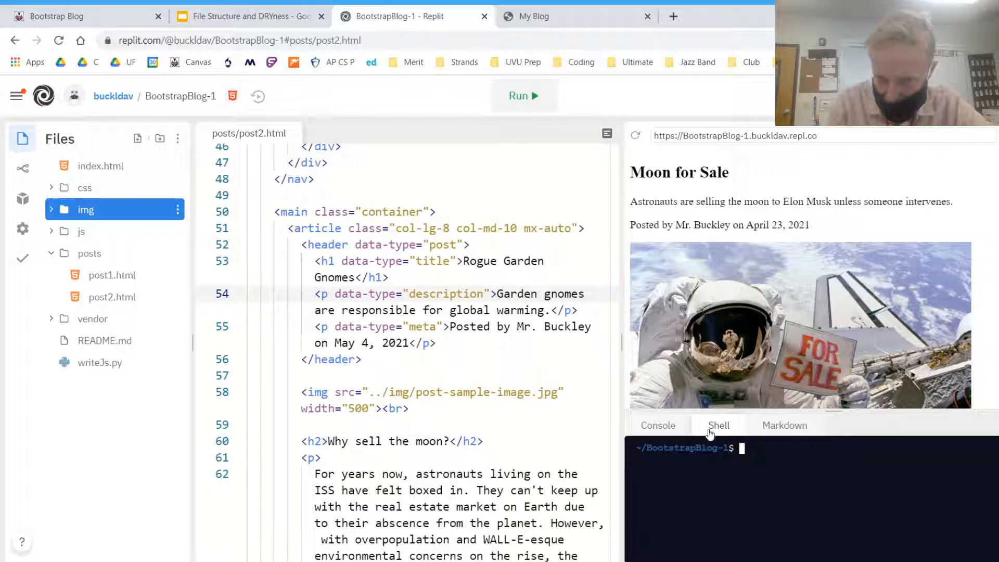
mouse_move(840, 411)
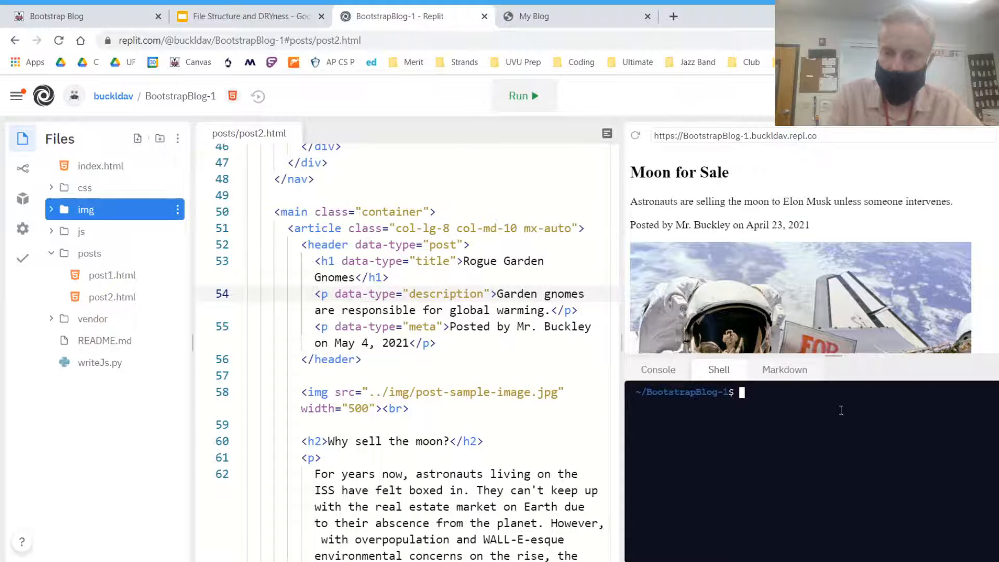
- Enlarge the view and run python3 writeJs.py in the Shell
key(ctrl+plus)
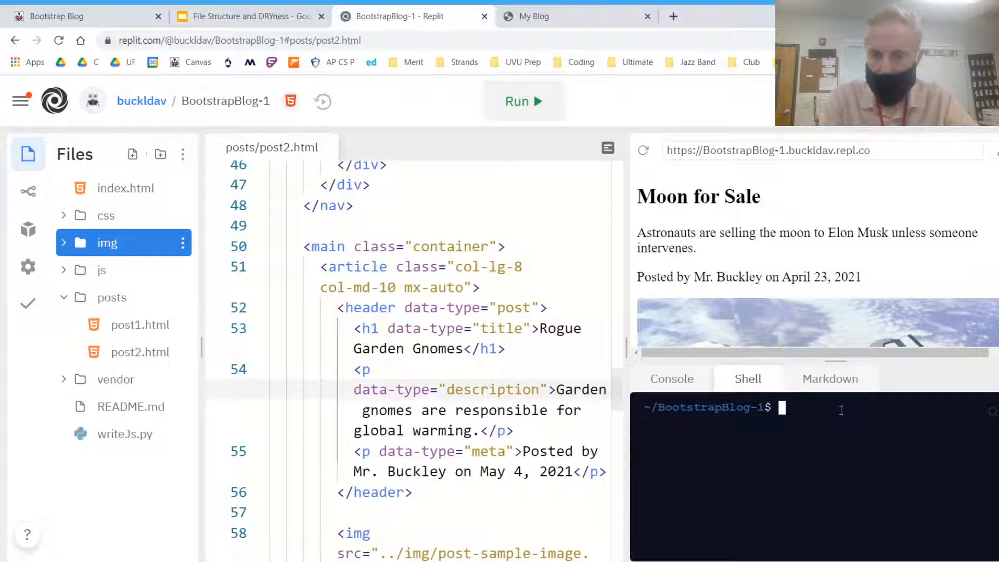
text(python3)
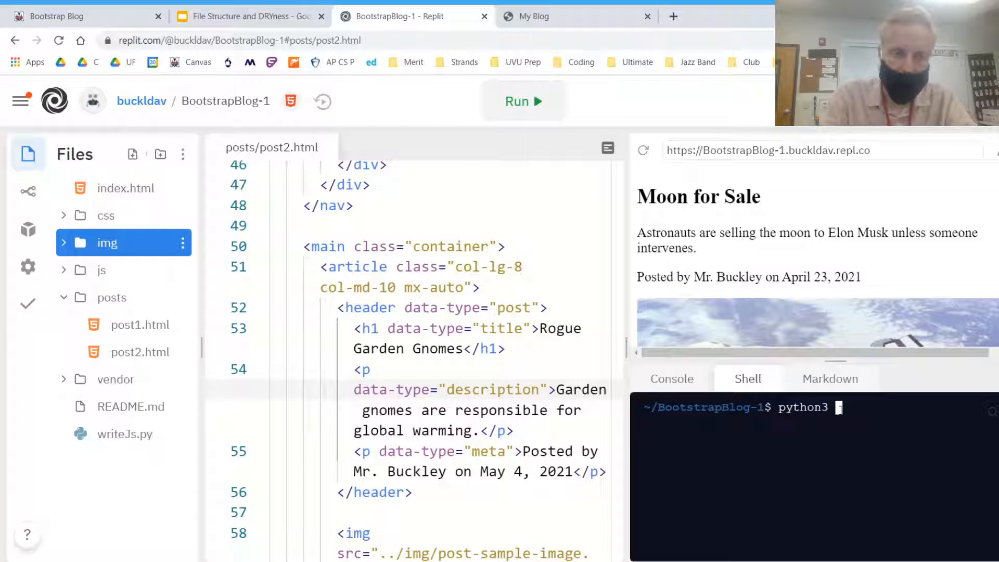
text(write)
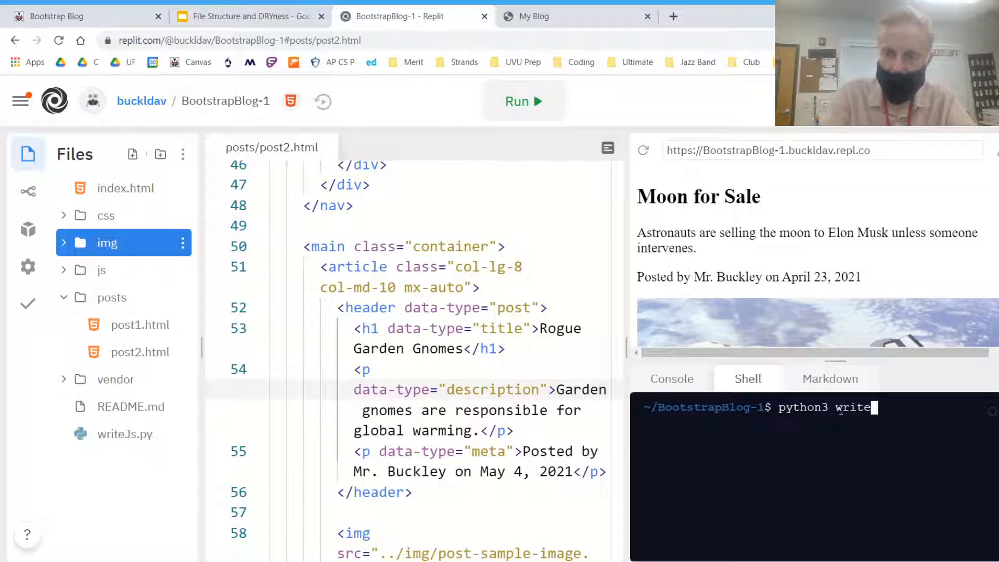
text(Js.p)
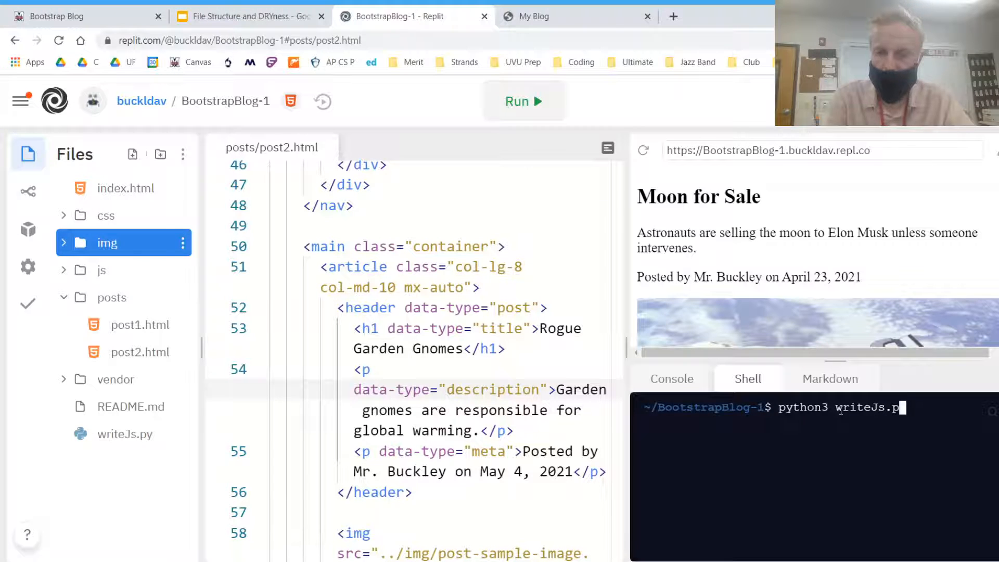
key(Return)
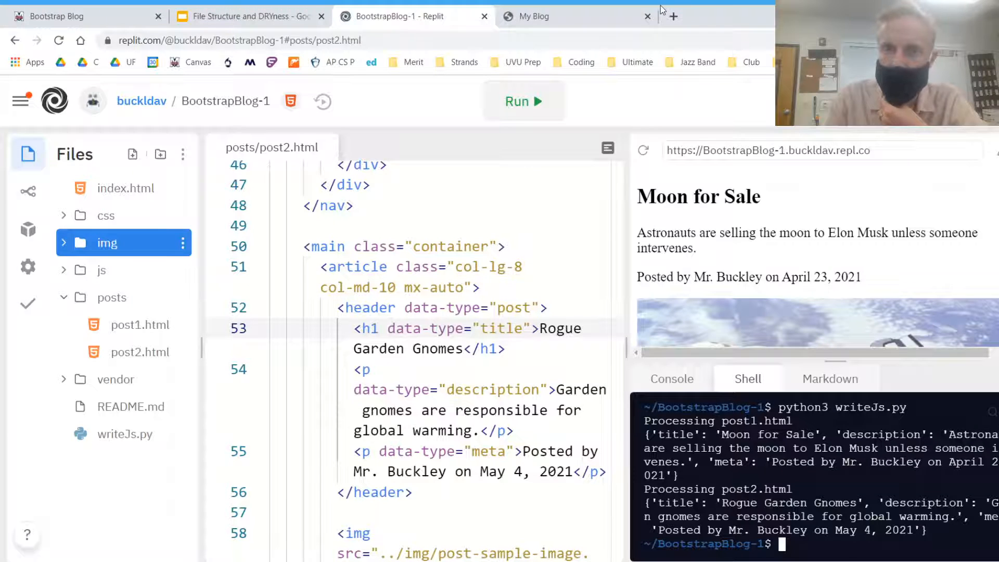
- Switch to the My Blog tab and reload the live home page
click(545, 16)
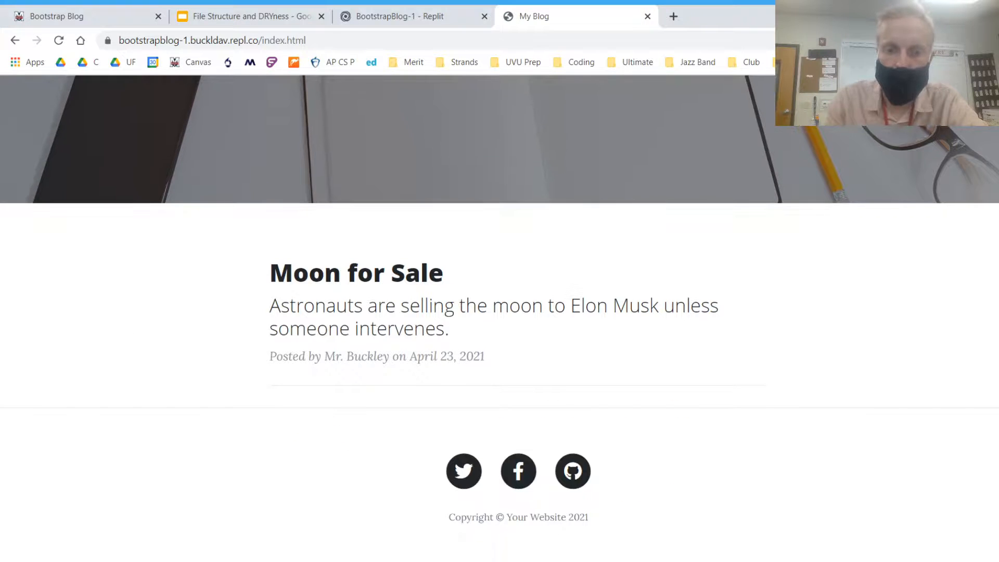
click(398, 17)
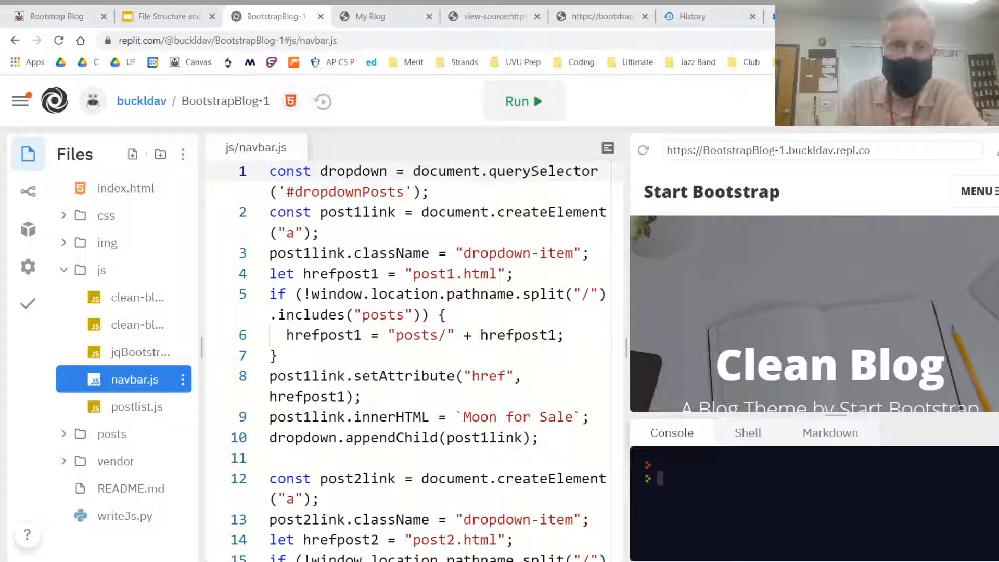
mouse_move(344, 302)
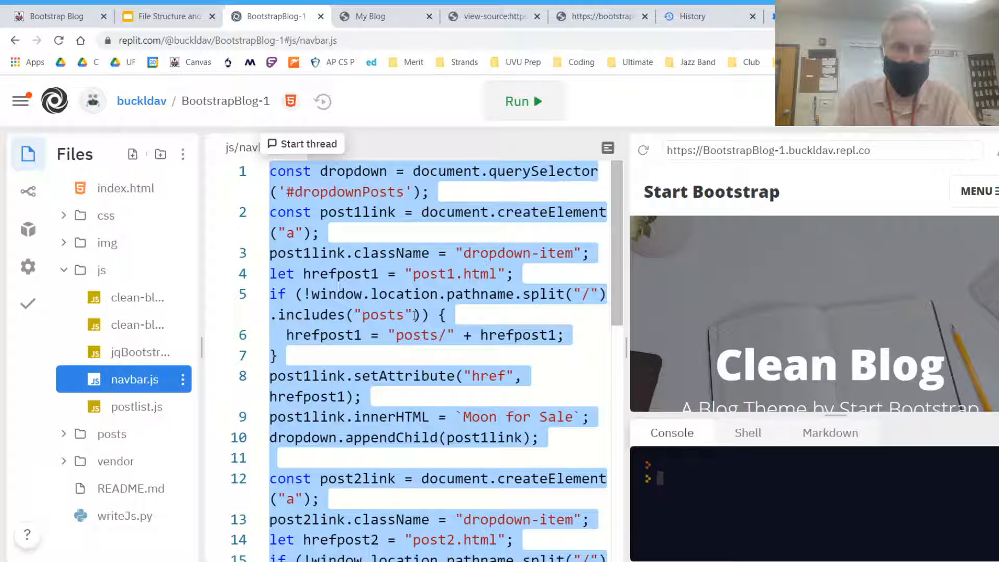
- Review postlist.js, the shell's writeJs.py output, and navbar.js's dropdown code
scroll(down, 3)
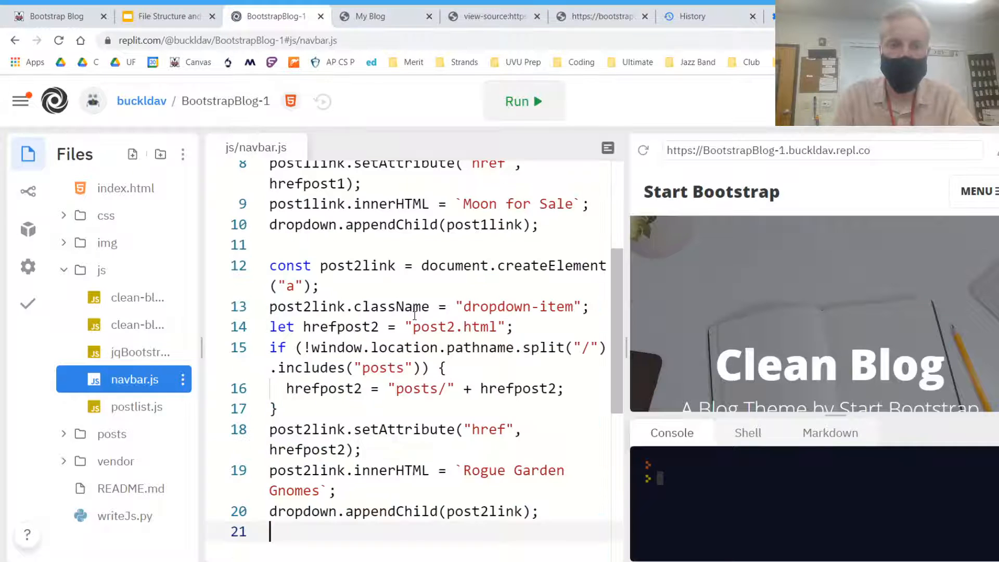
click(136, 406)
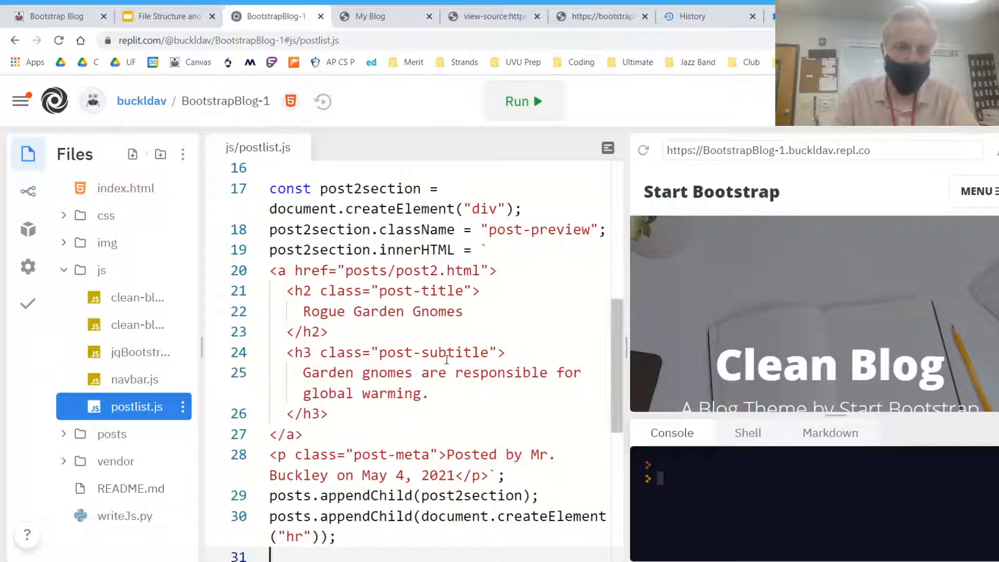
scroll(down, 3)
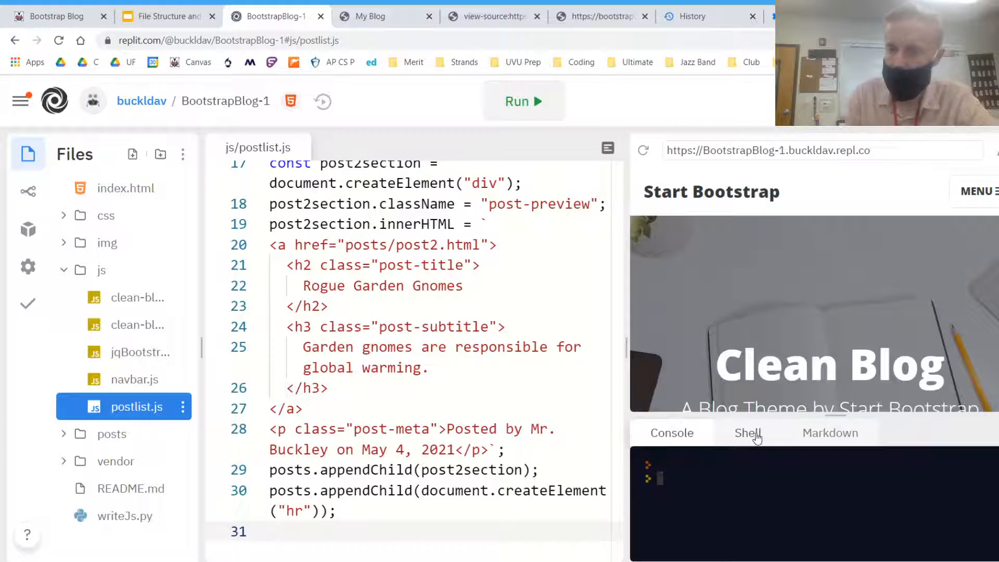
click(746, 432)
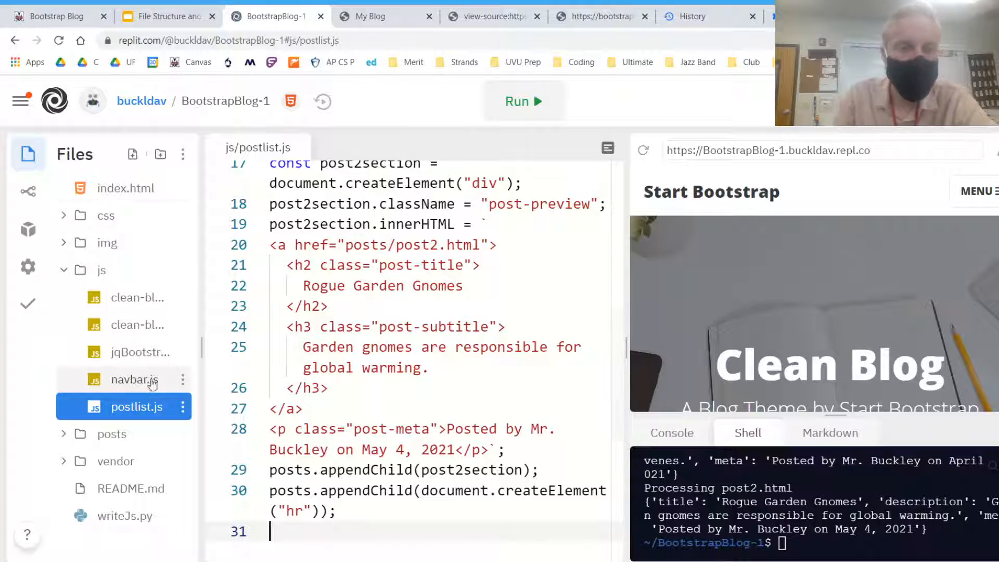
click(134, 380)
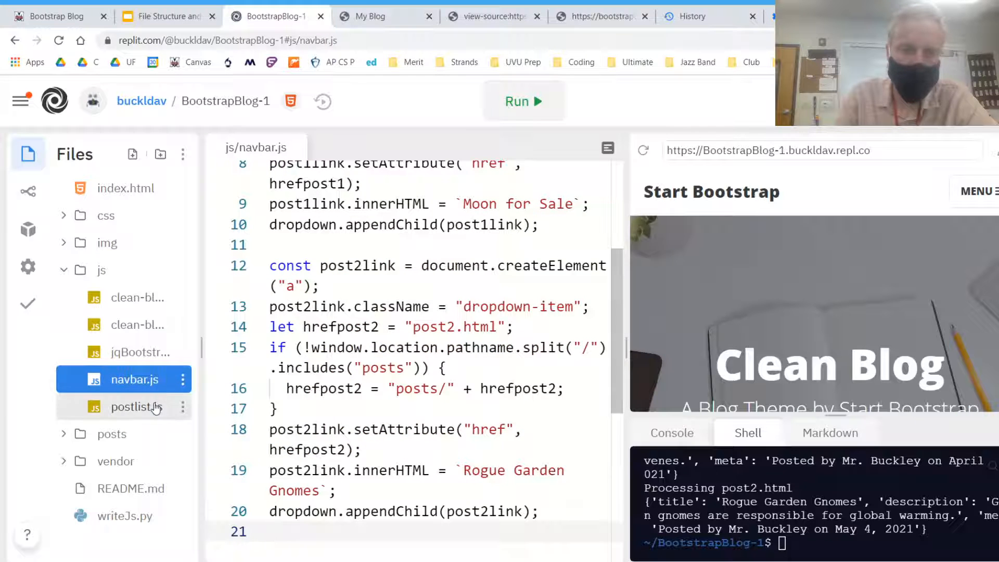
click(134, 407)
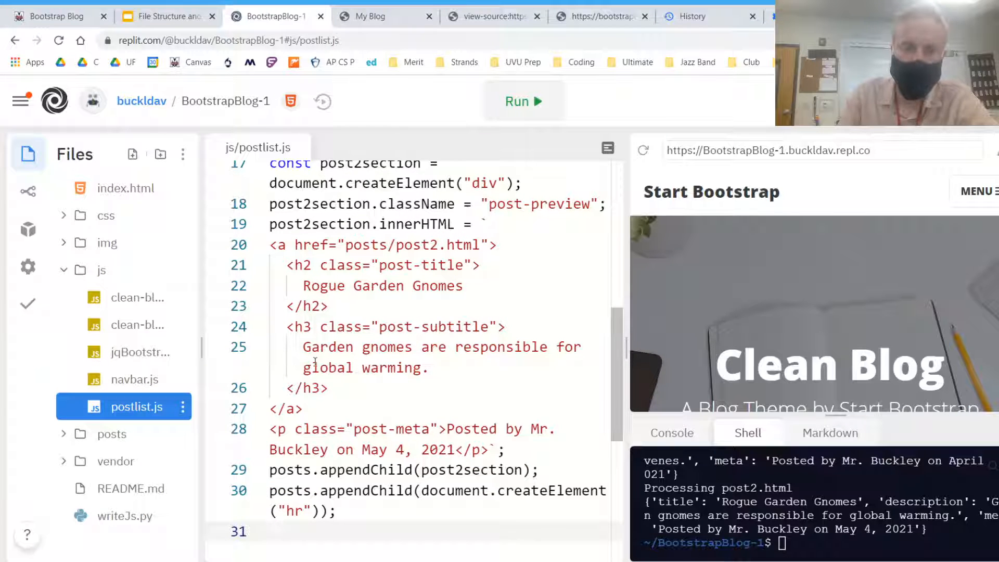
mouse_move(126, 187)
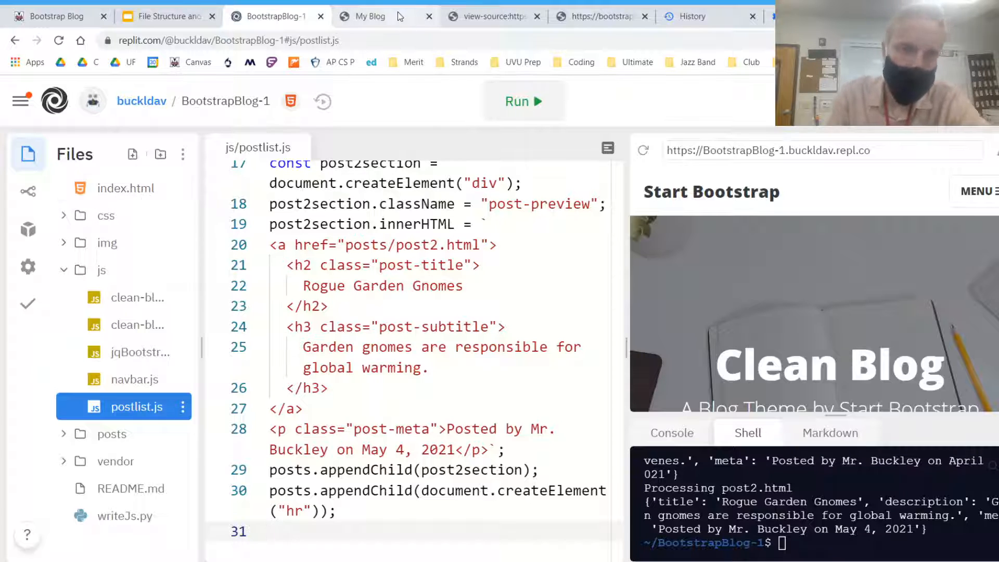
- Open Rogue Garden Gnomes from the Posts dropdown twice, returning home between, then go to Replit
click(369, 16)
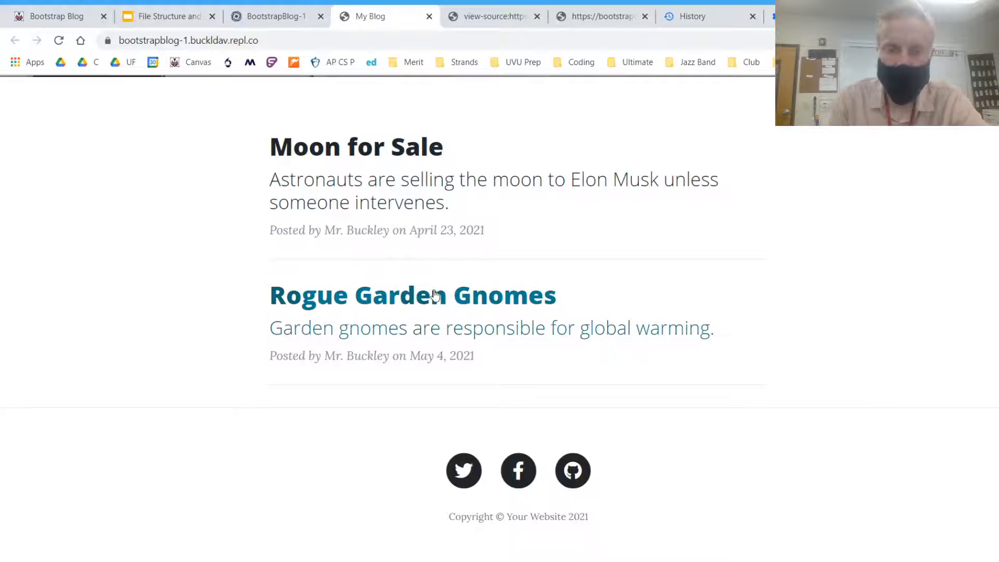
mouse_move(833, 335)
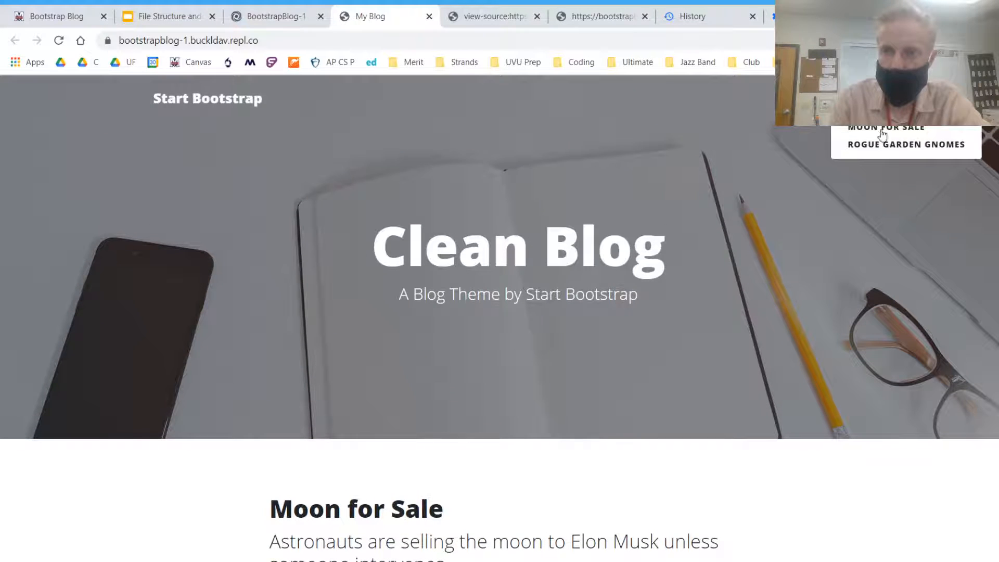
click(885, 127)
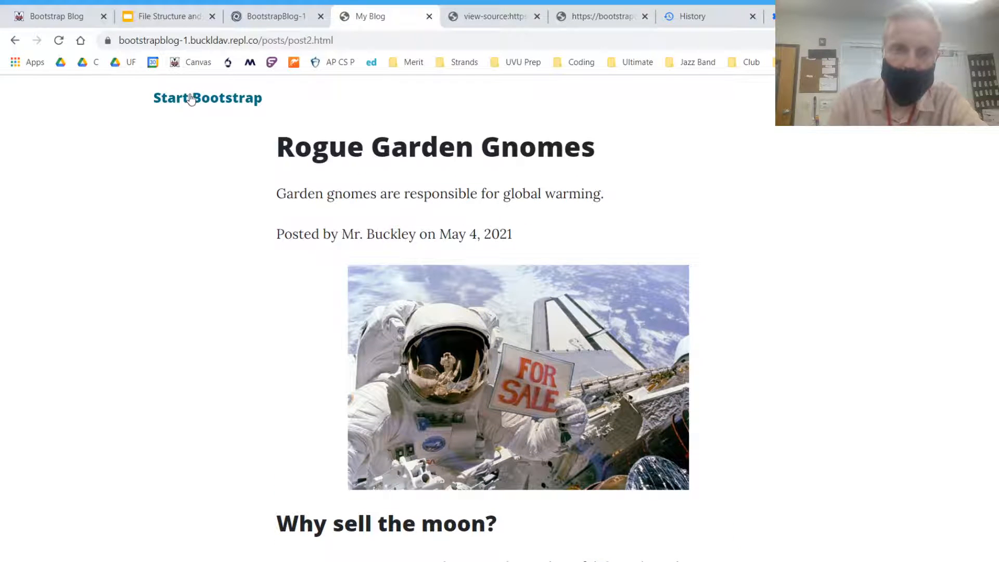
click(207, 99)
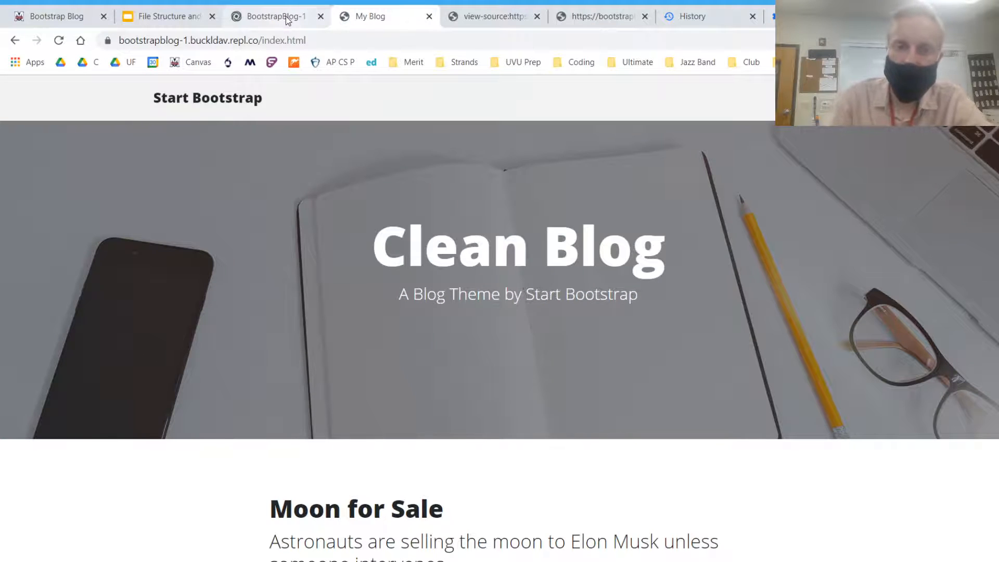
scroll(down, 3)
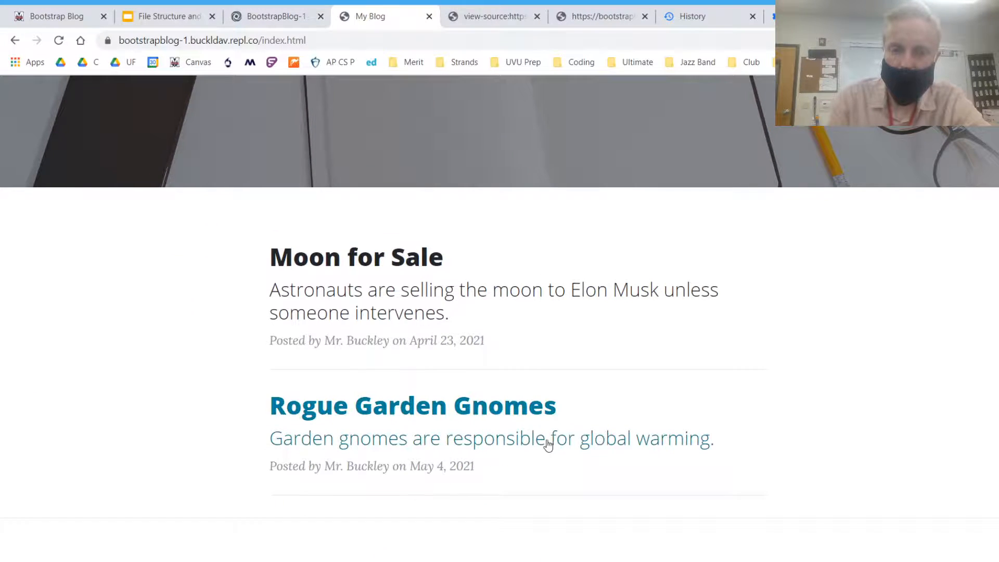
scroll(up, 3)
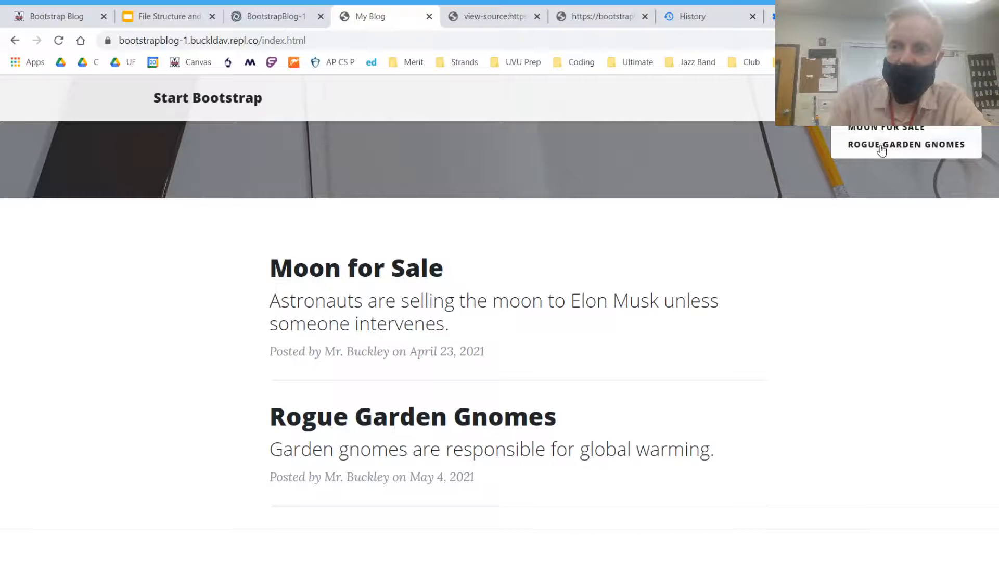
click(905, 144)
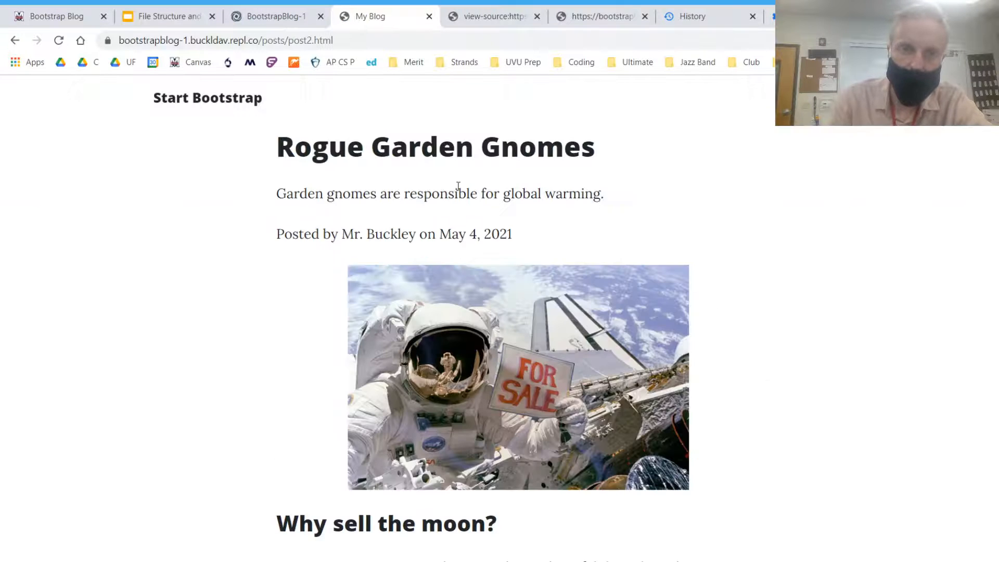
click(274, 16)
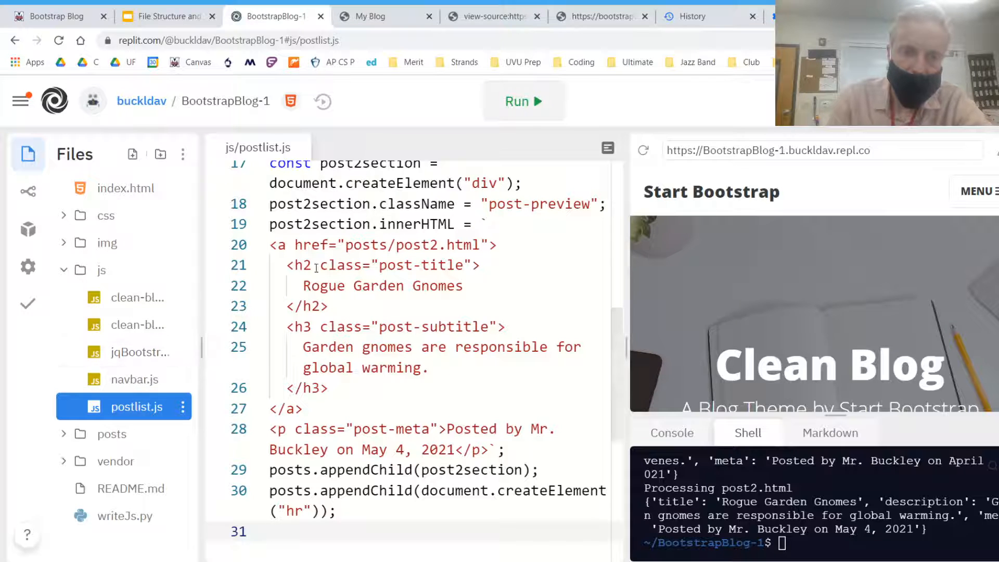
- Scroll through navbar.js, open index.html, then switch to the live blog home page
click(133, 379)
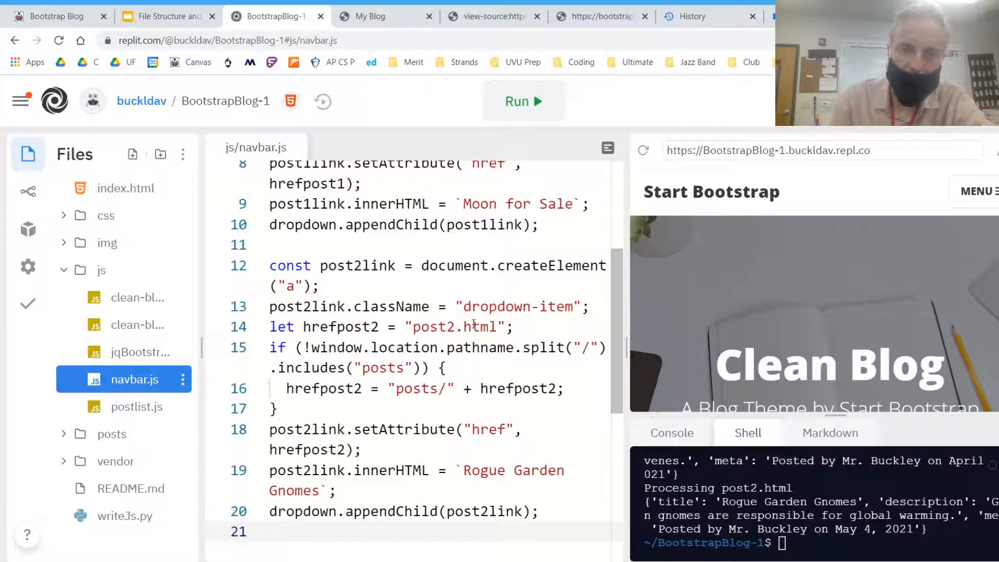
scroll(up, 3)
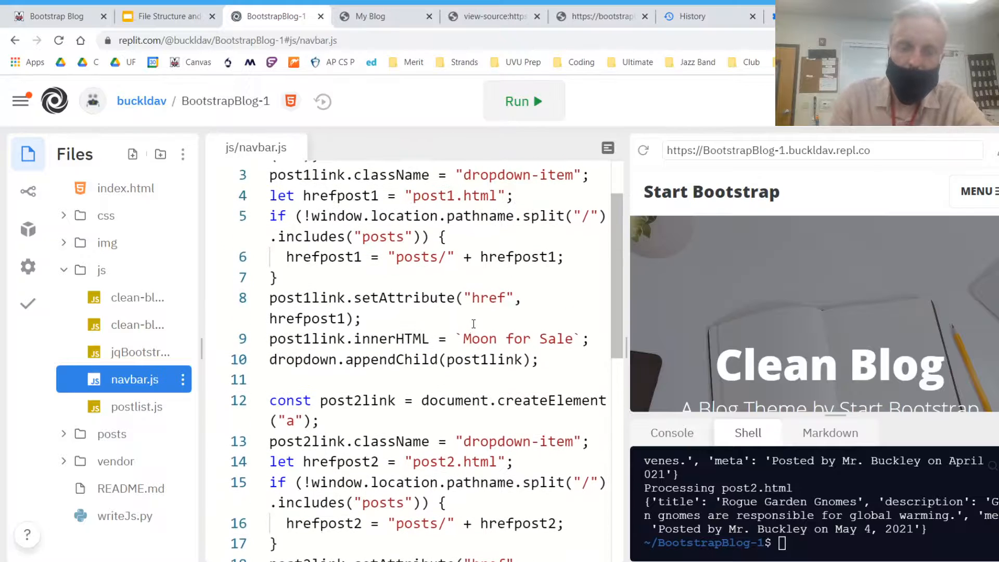
click(125, 188)
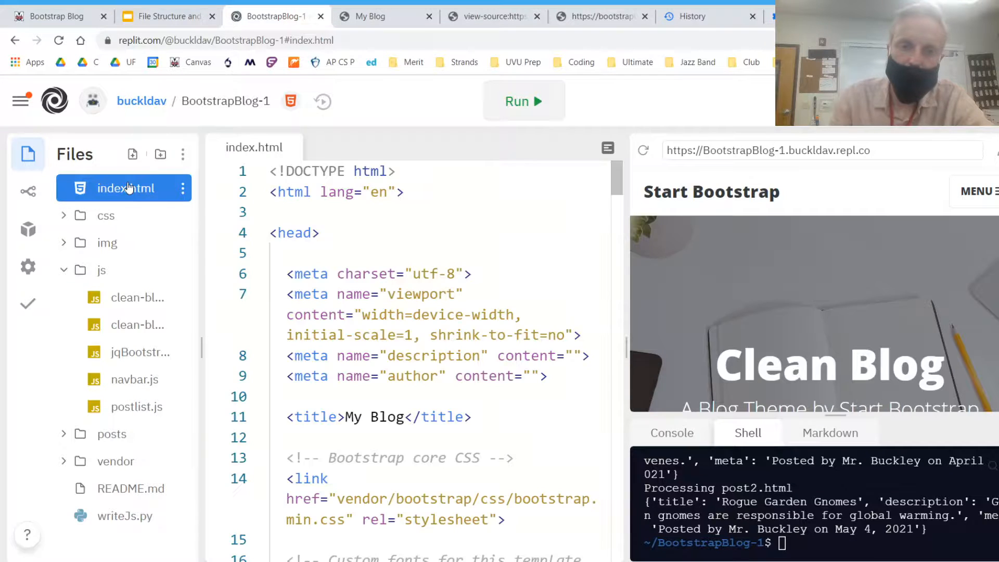
click(375, 16)
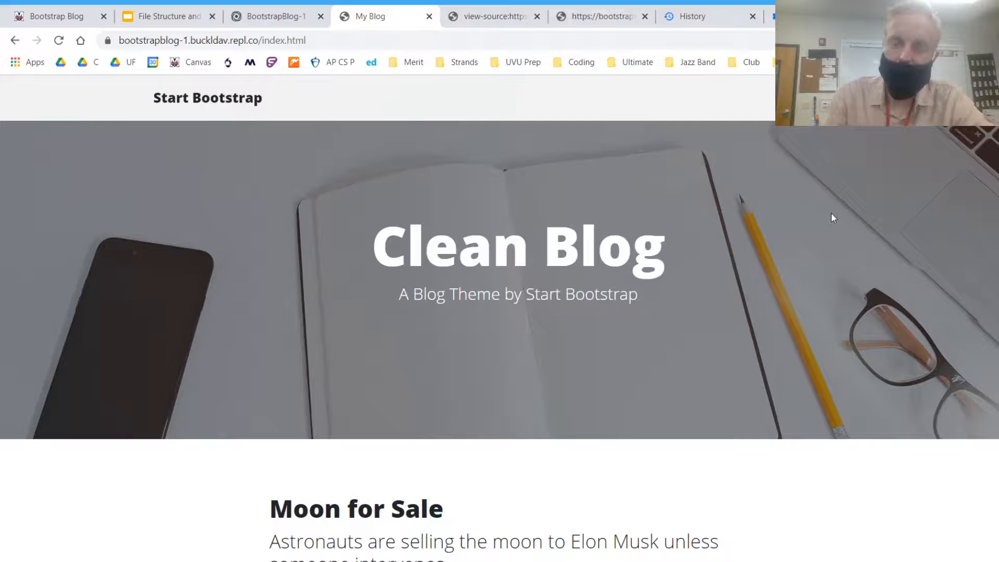
mouse_move(554, 234)
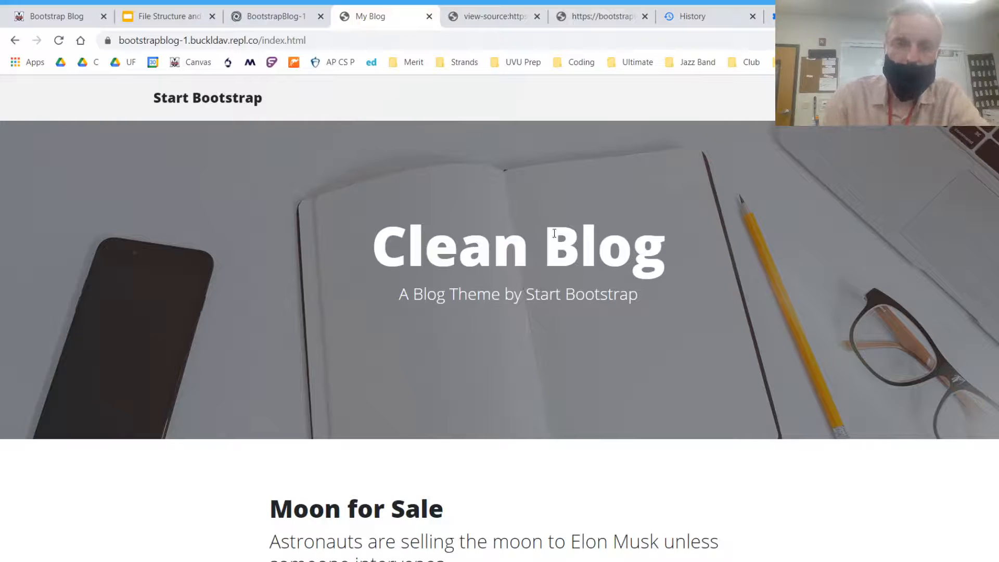
mouse_move(474, 203)
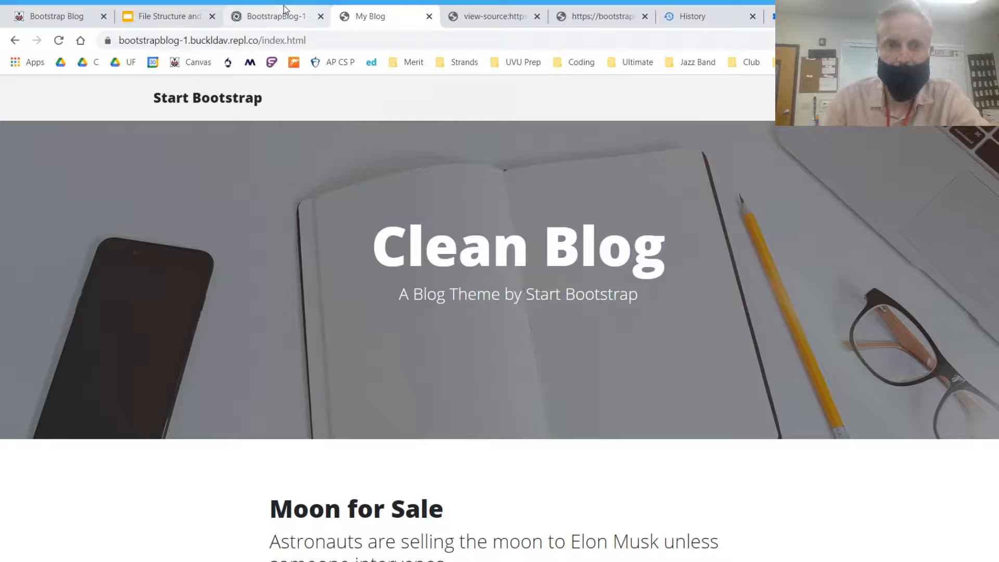
- Leave the blog home page for the BootstrapBlog-1 Replit tab
click(276, 16)
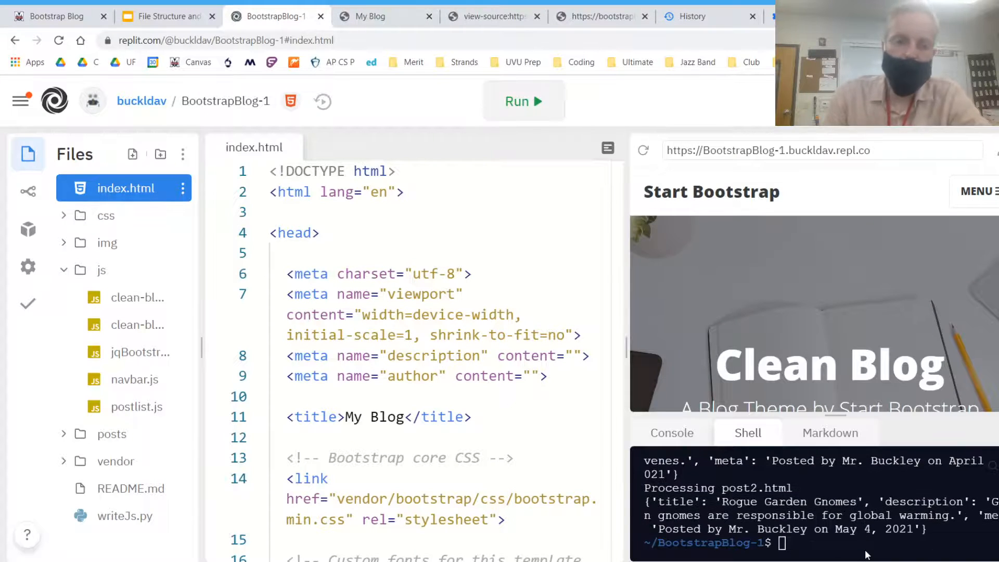
- Open posts/post2.html, scroll to its navbar Posts dropdown placeholder, and select the page URL
click(111, 434)
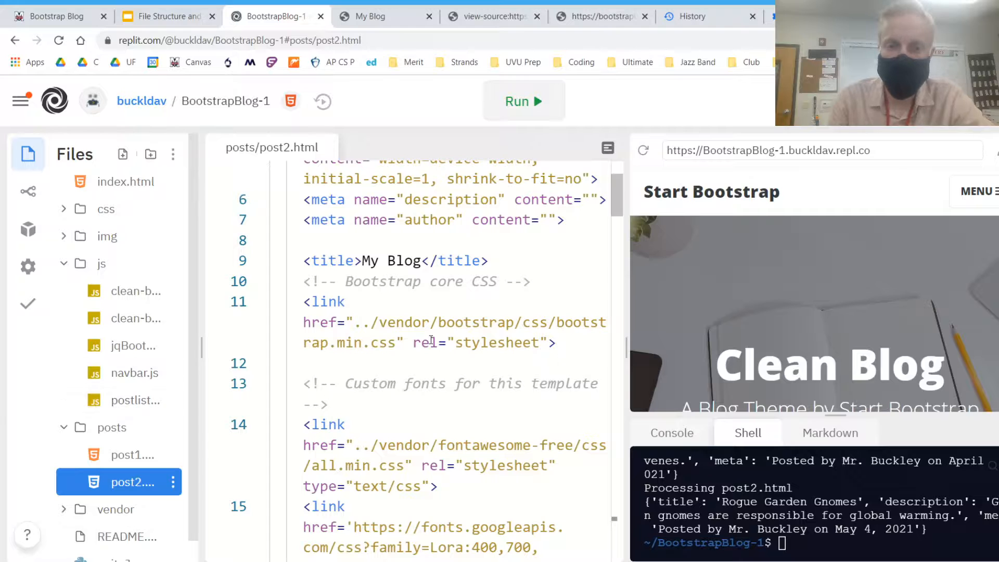
scroll(down, 3)
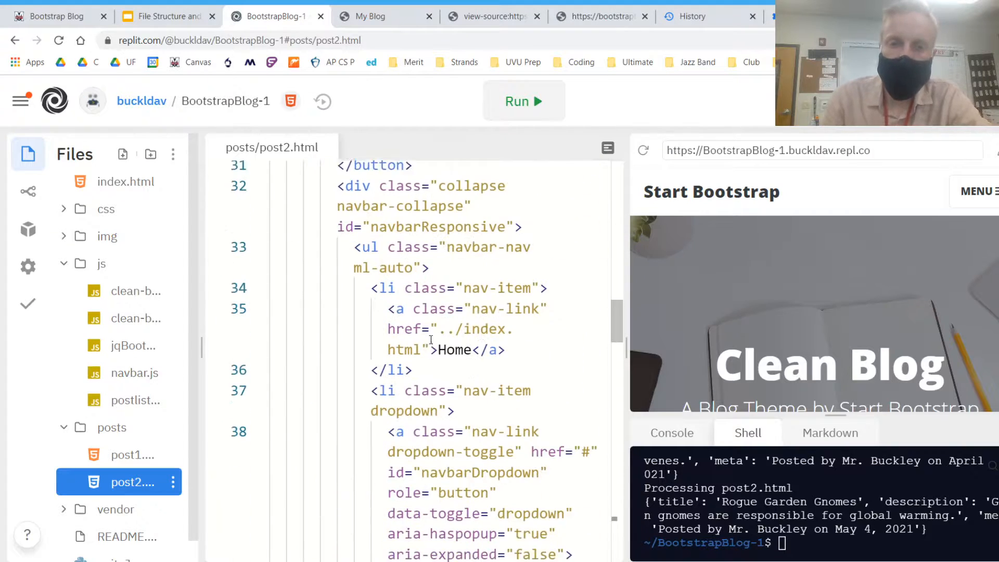
scroll(down, 3)
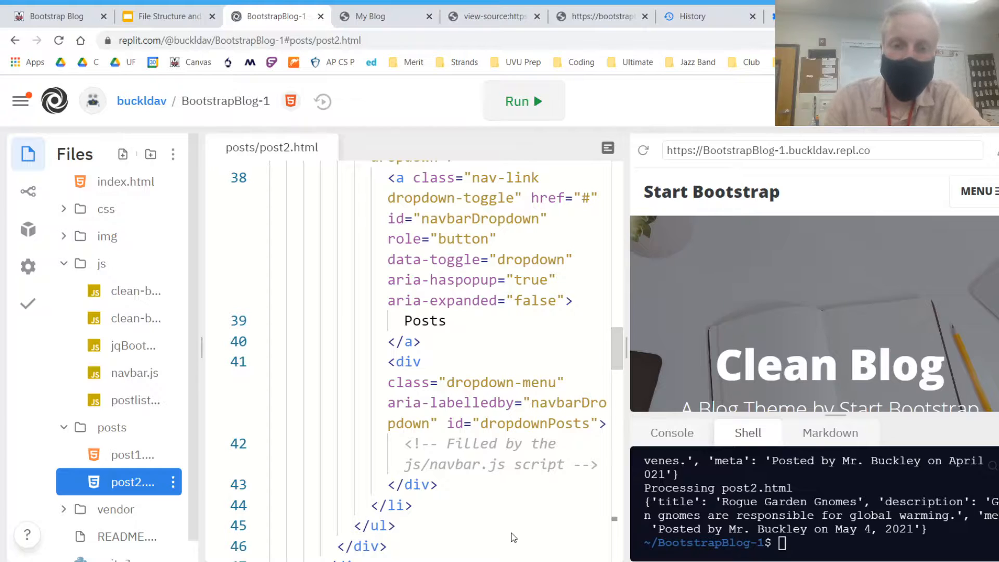
click(238, 40)
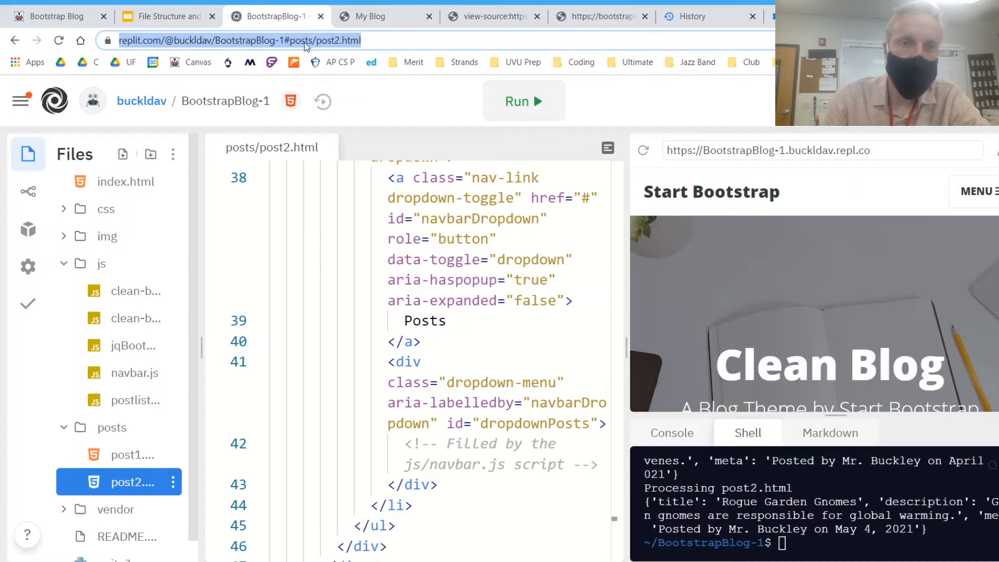